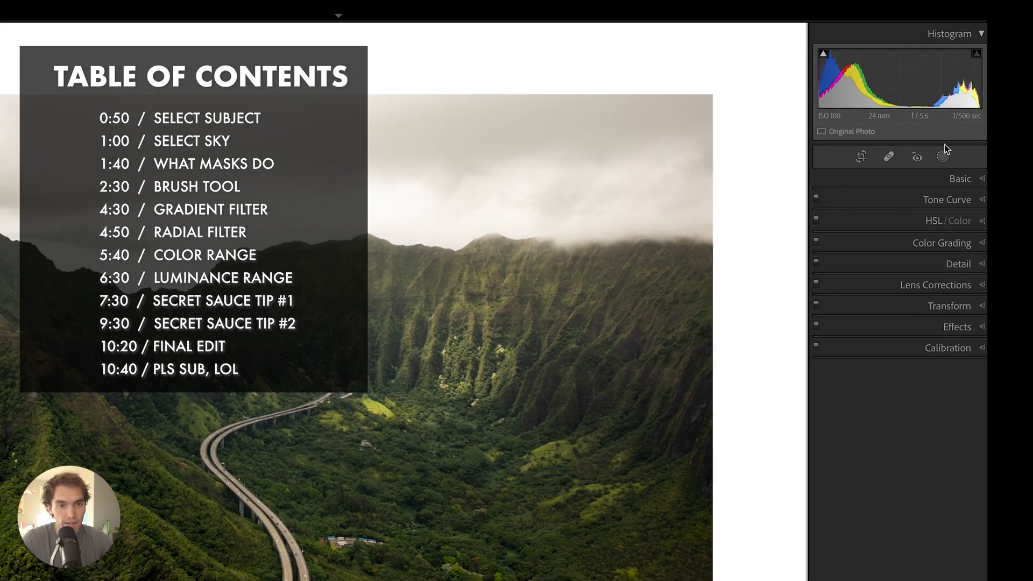
- Expand the Basic panel to show the valley photo's tone settings in Develop
click(944, 155)
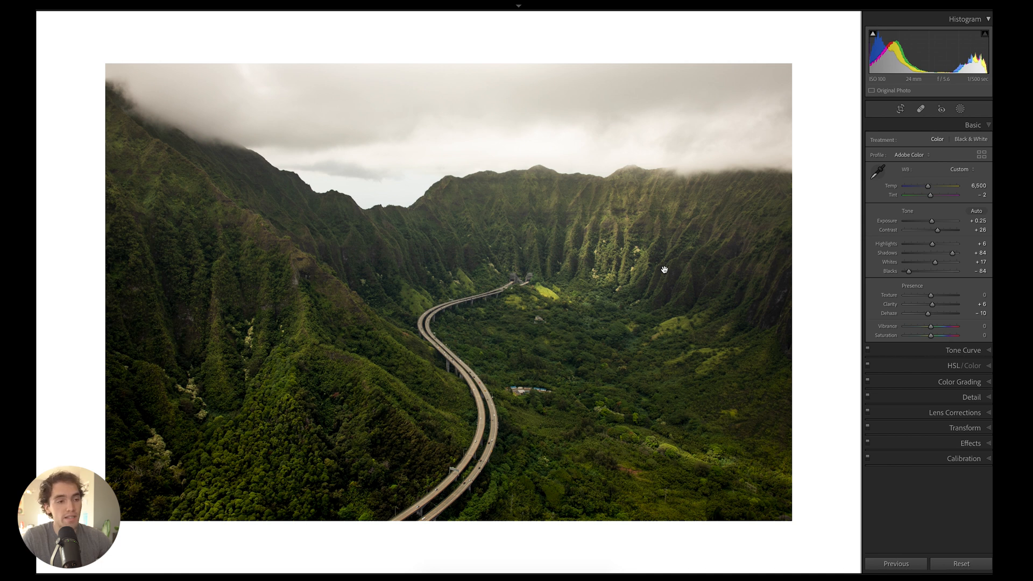
- Add a Select Subject mask on the highway, then start a Select Sky mask
click(961, 109)
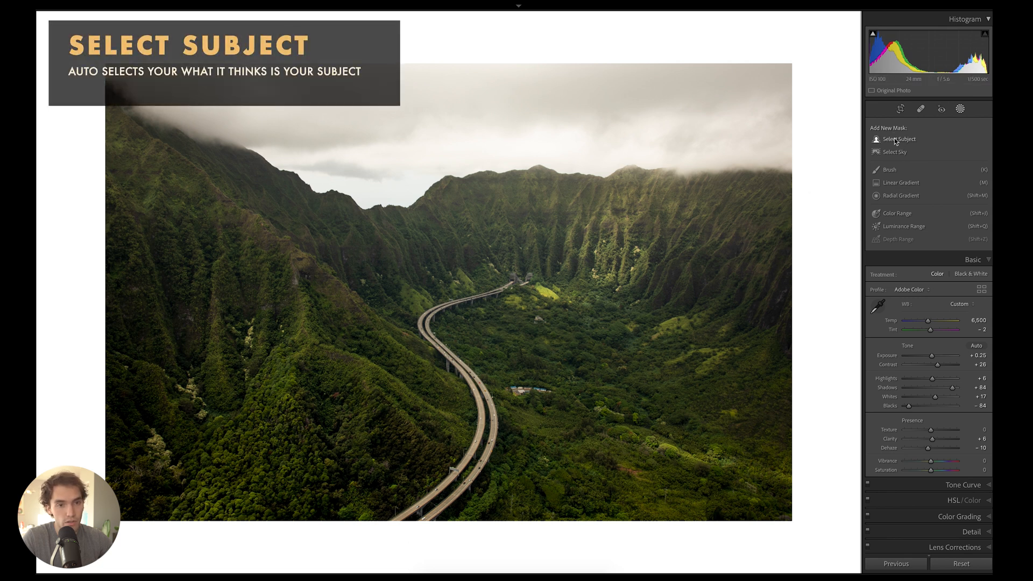
click(898, 139)
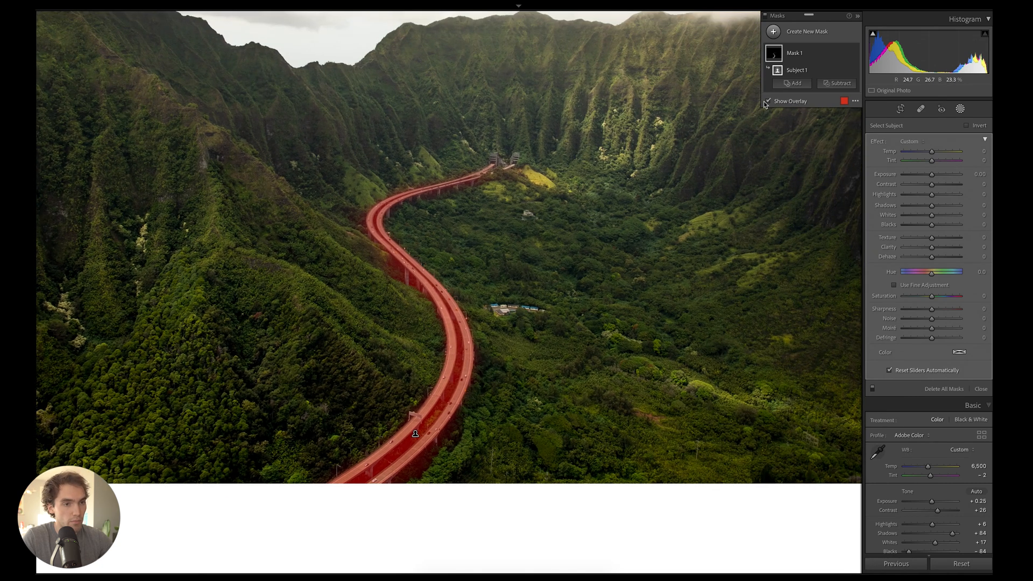
click(767, 101)
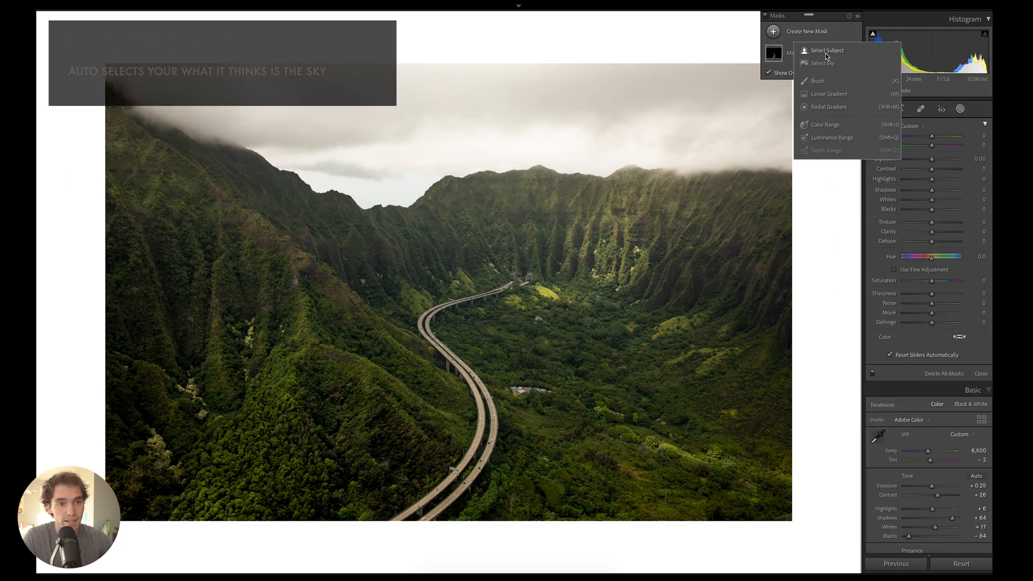
click(821, 63)
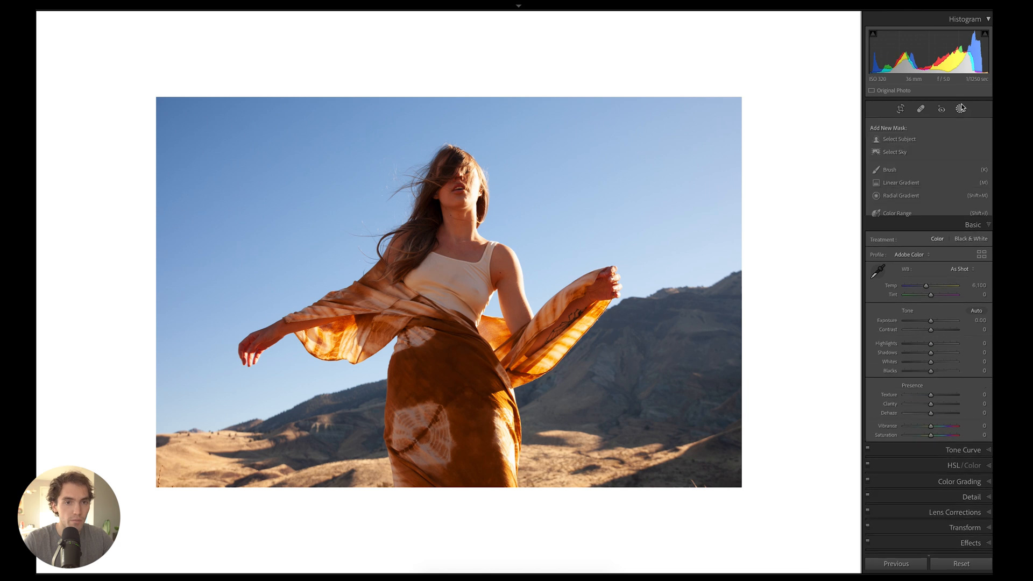
- Add a Select Subject mask for the woman and a Select Sky mask behind her
click(961, 108)
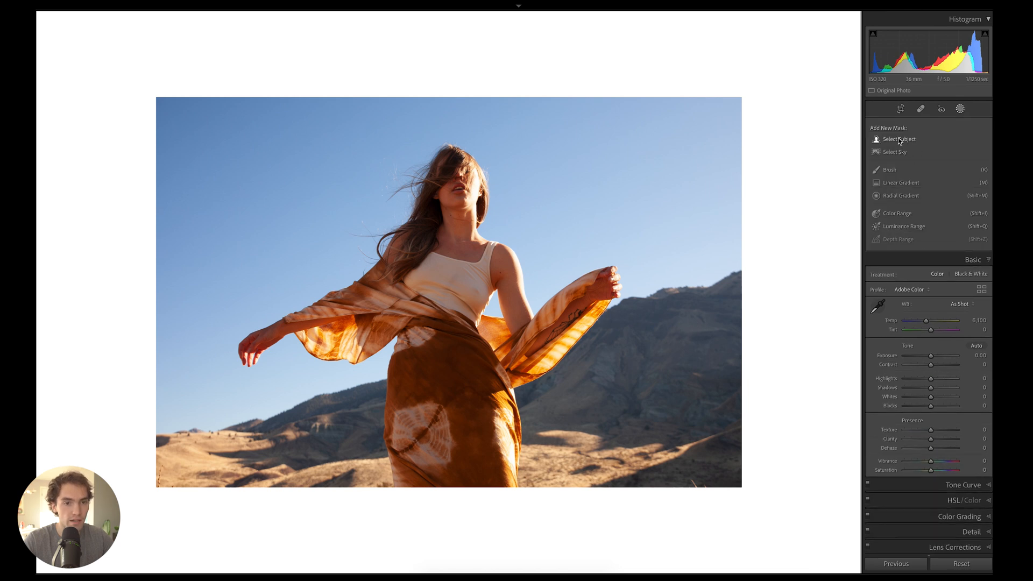
click(897, 138)
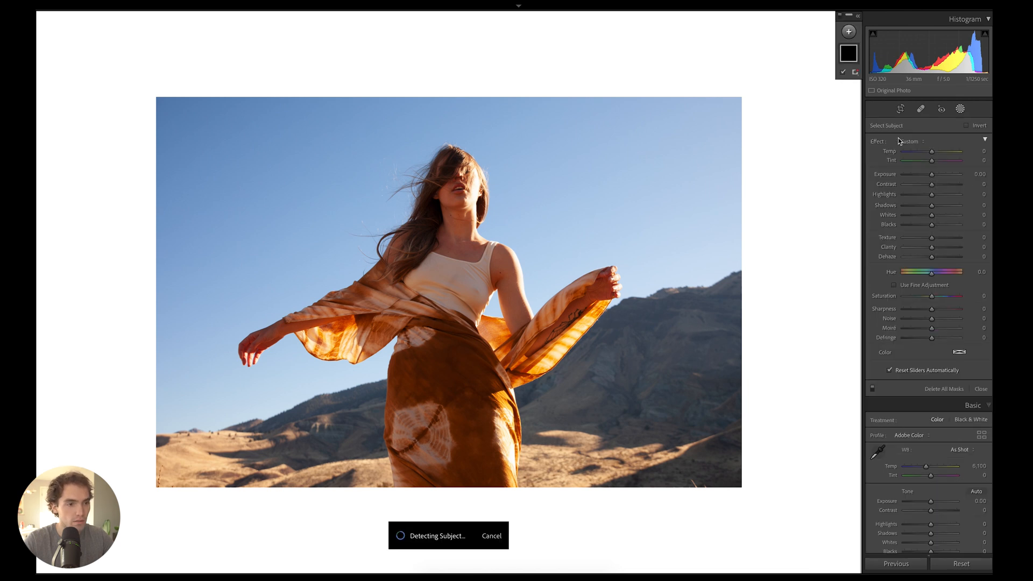
click(849, 31)
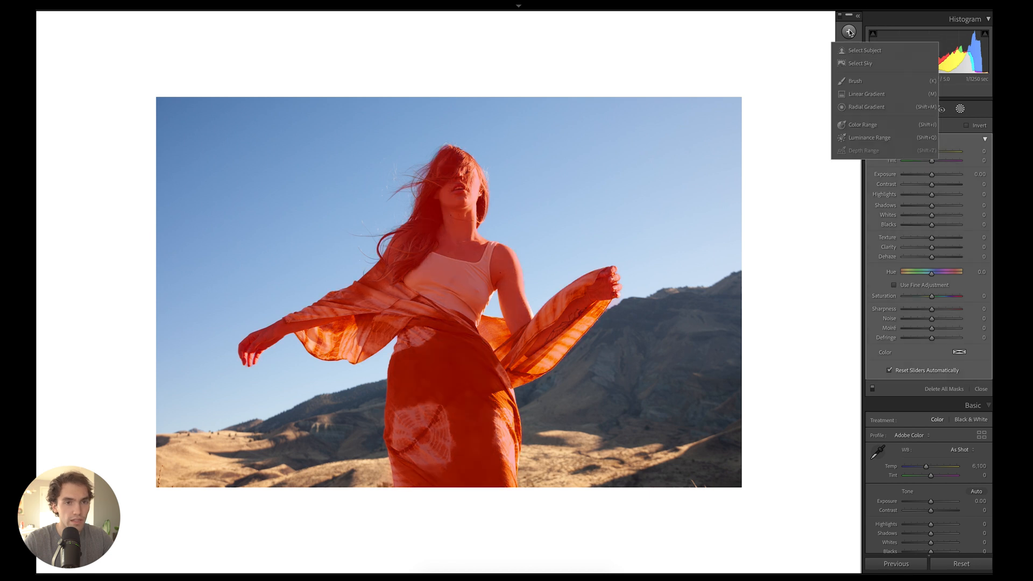
click(860, 63)
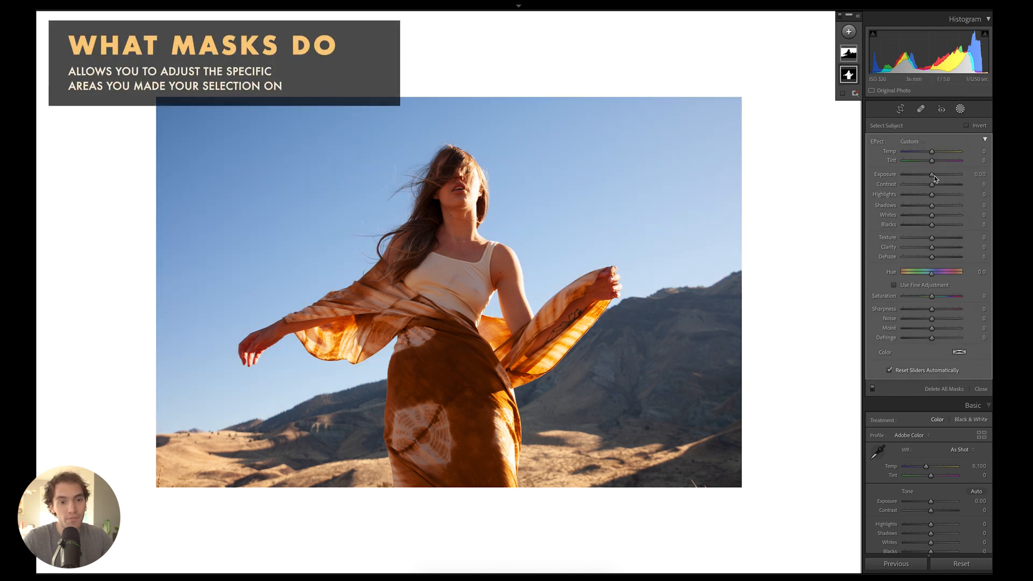
- Raise the woman's exposure moderately, then nudge the sky mask's exposure
drag(930, 180, 934, 179)
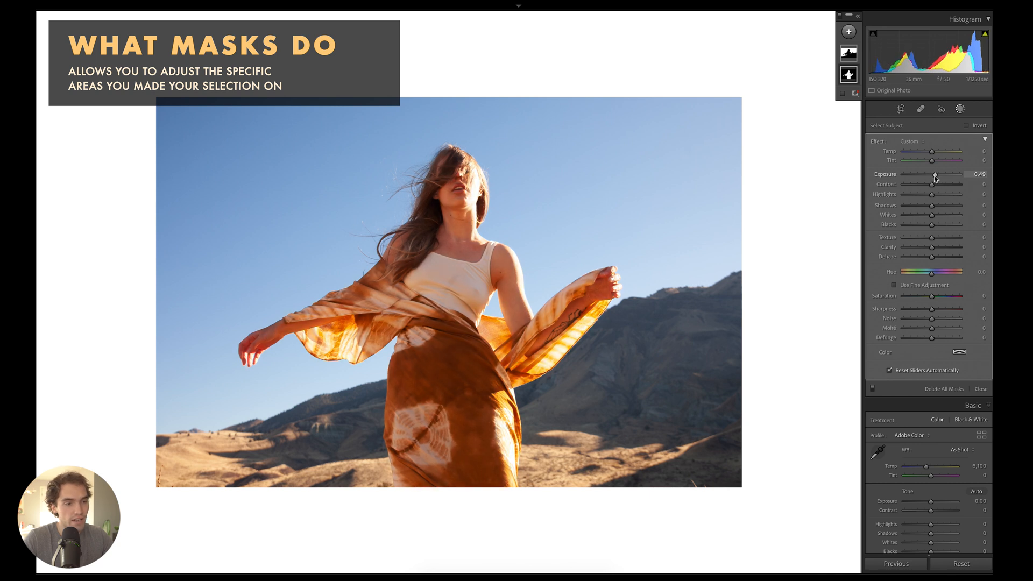
drag(945, 180, 931, 180)
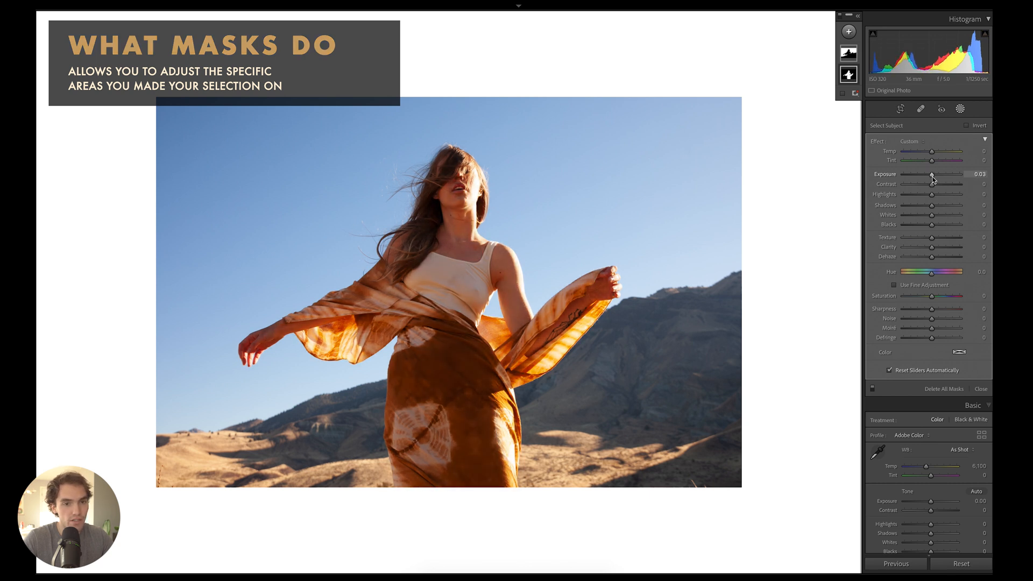
drag(931, 174, 949, 175)
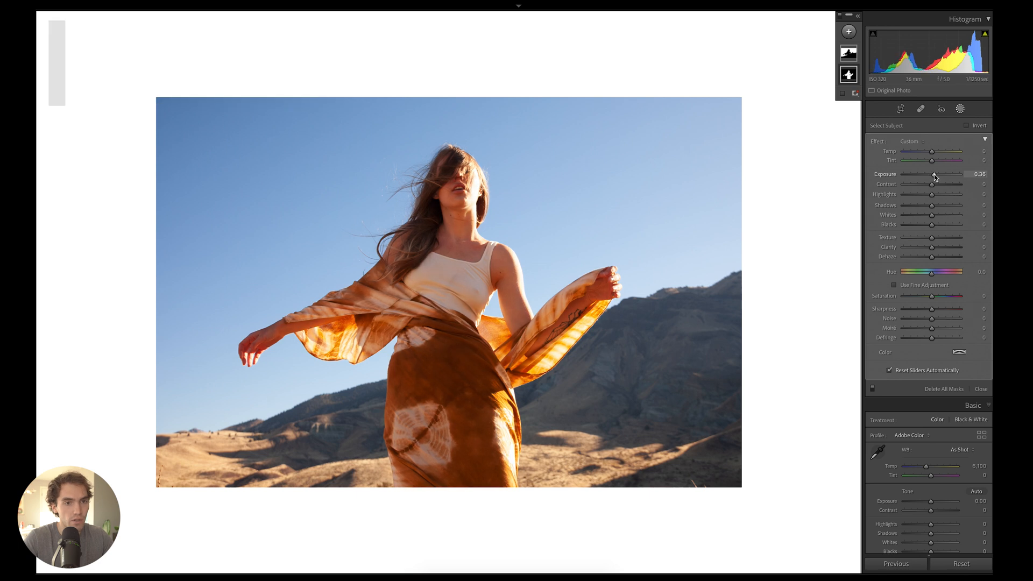
click(848, 53)
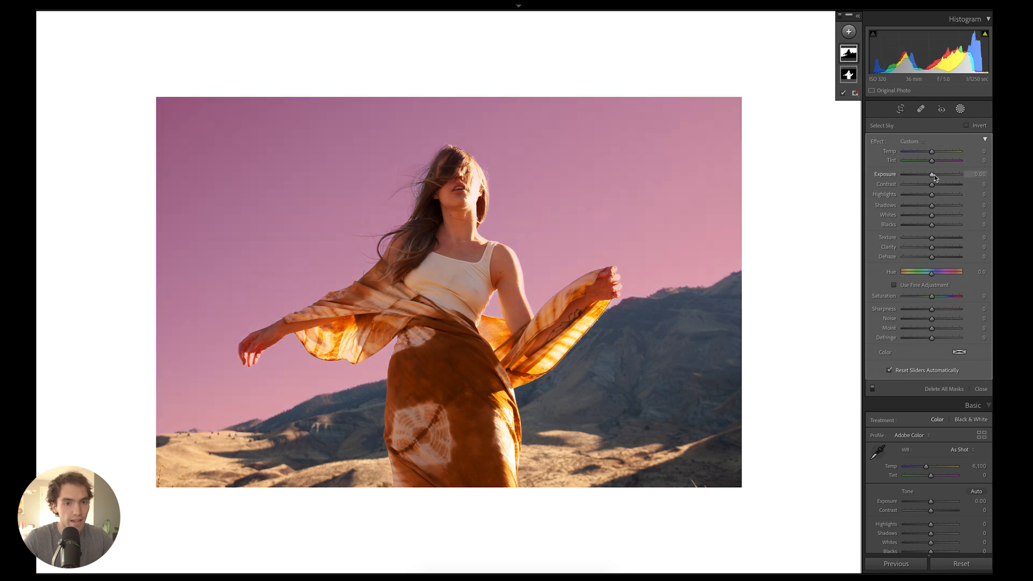
drag(926, 174, 932, 175)
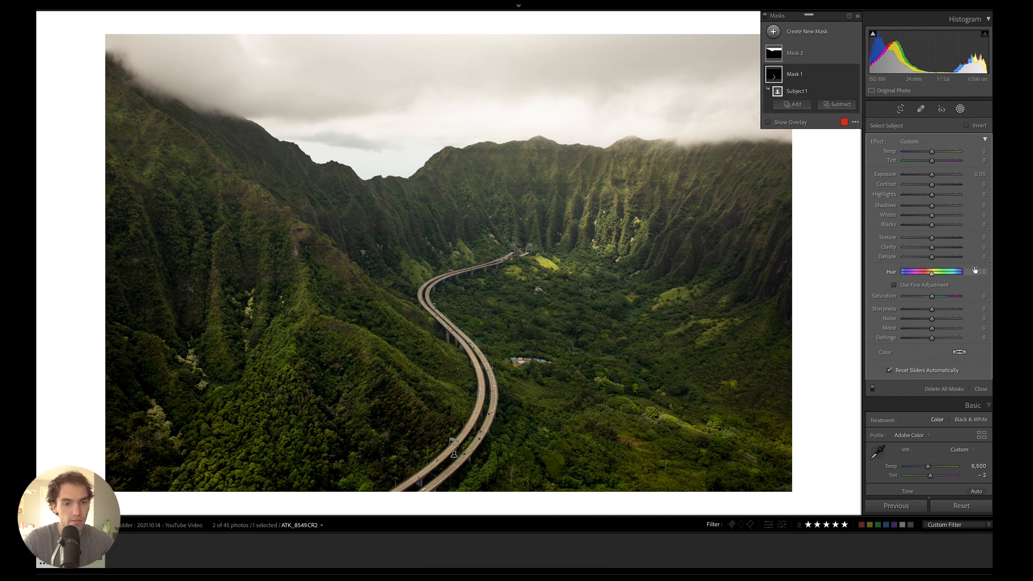
- Brighten the highway mask slightly and toggle its effect to compare
drag(932, 174, 935, 174)
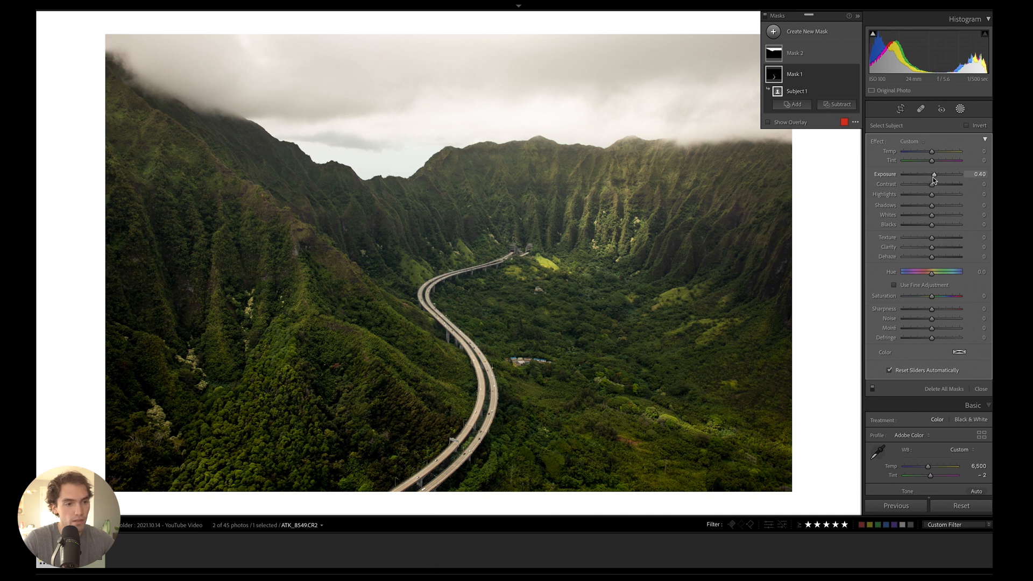
drag(931, 176, 935, 175)
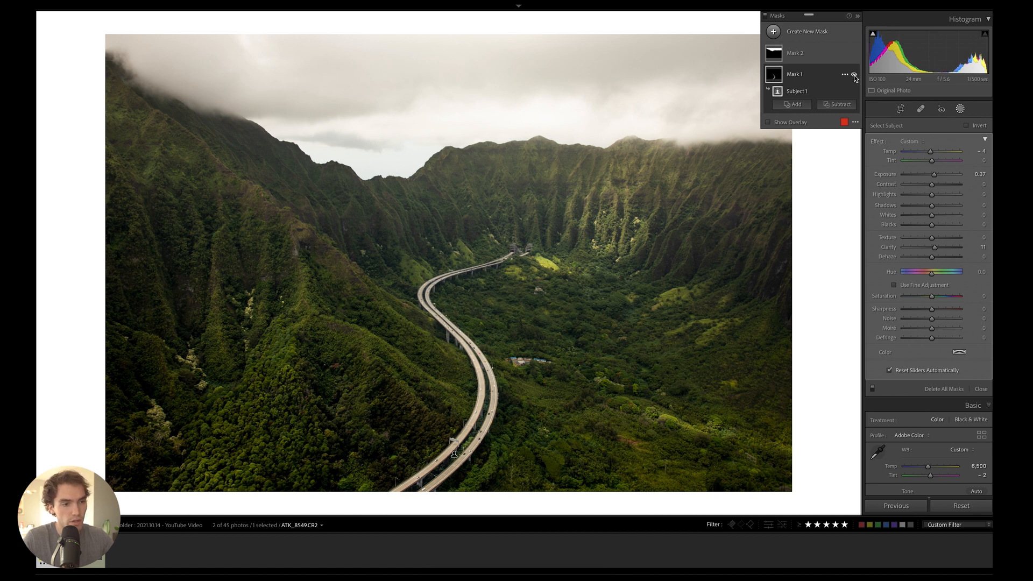
click(795, 53)
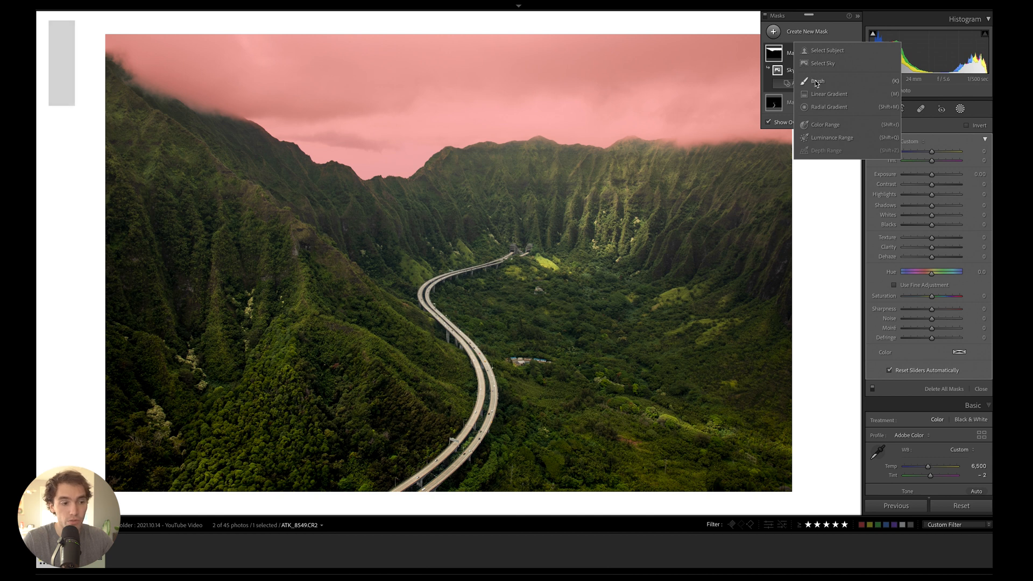
- Start a Brush mask, trial a stroke, restart it with Auto Mask enabled
click(816, 81)
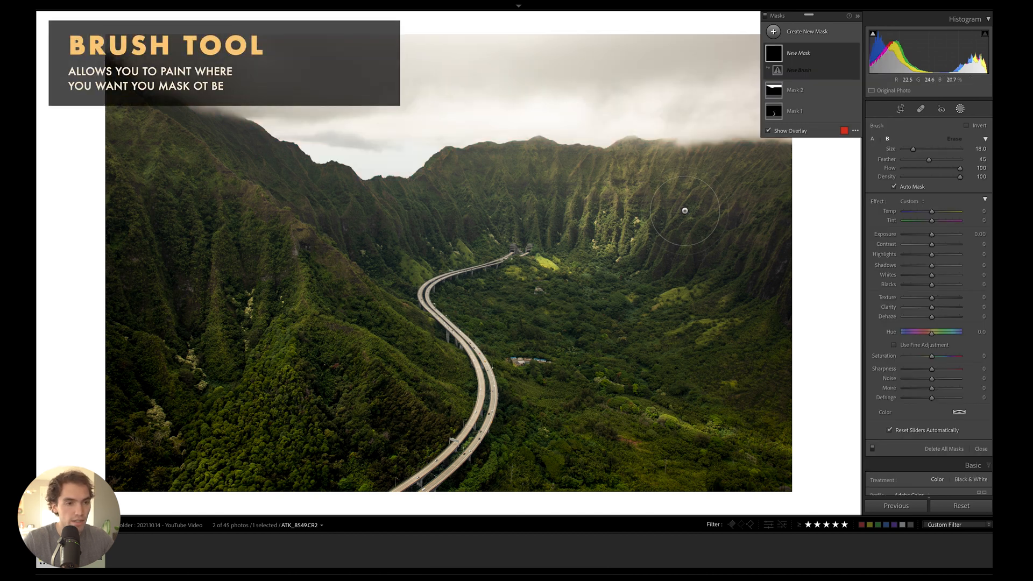
drag(685, 210, 565, 192)
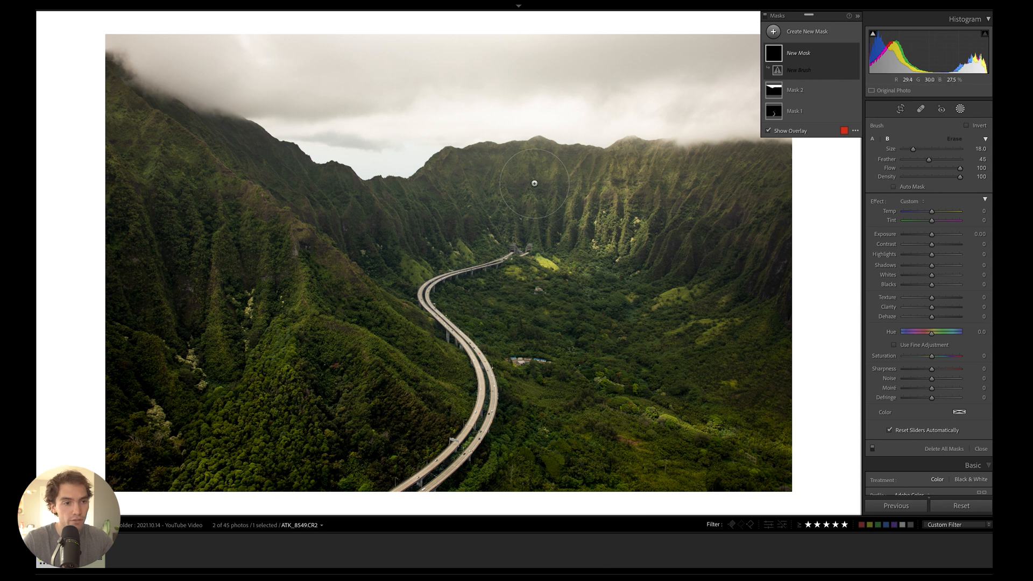
drag(534, 183, 338, 172)
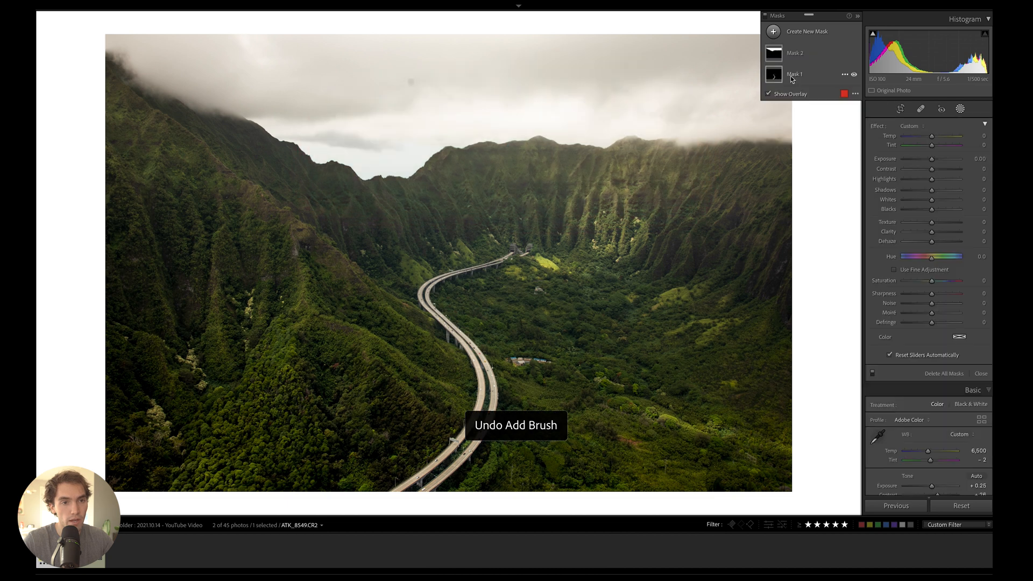
click(806, 31)
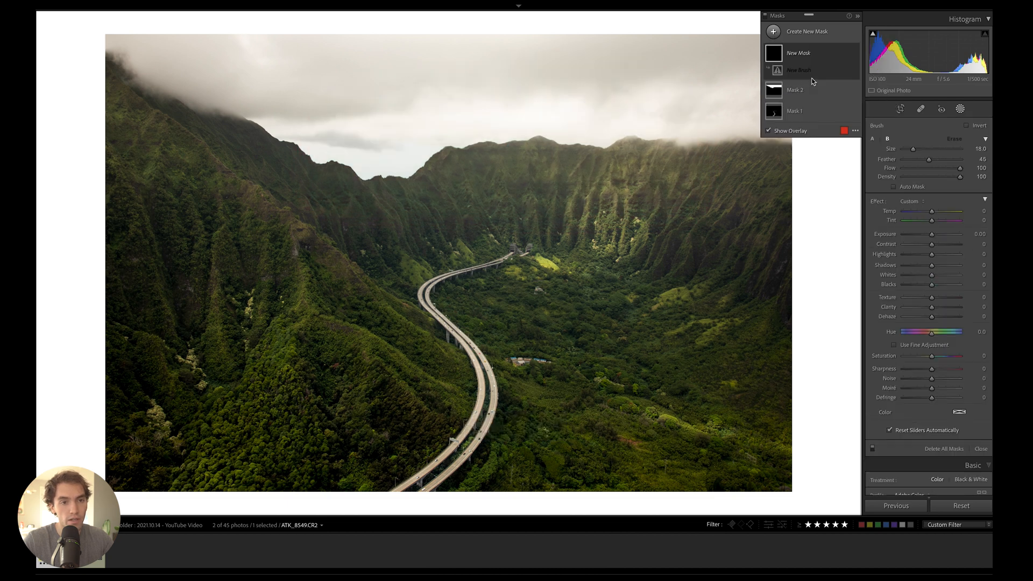
click(894, 186)
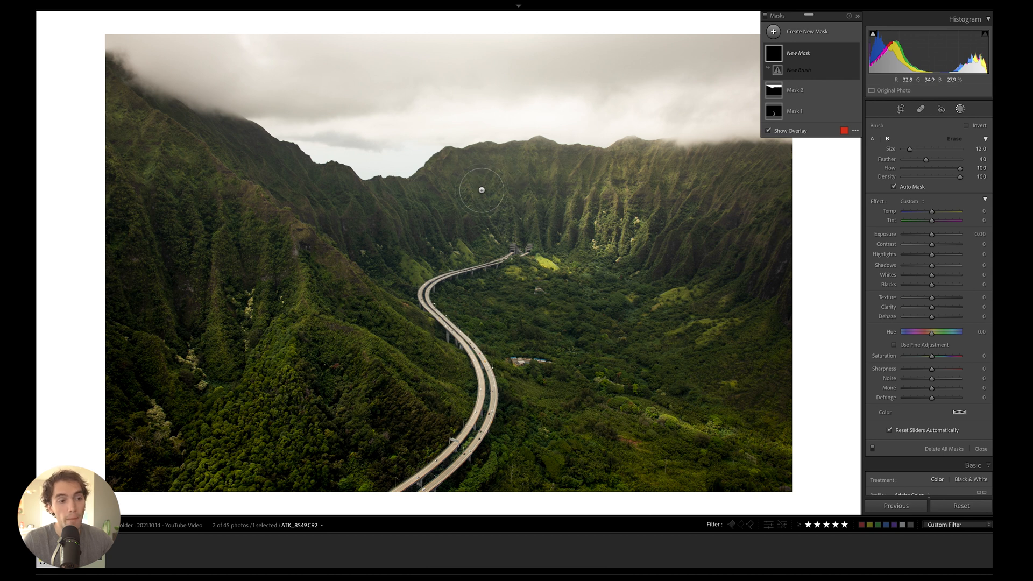
- Paint the brush mask along the central ridgeline and right-hand cliff faces
drag(482, 190, 599, 173)
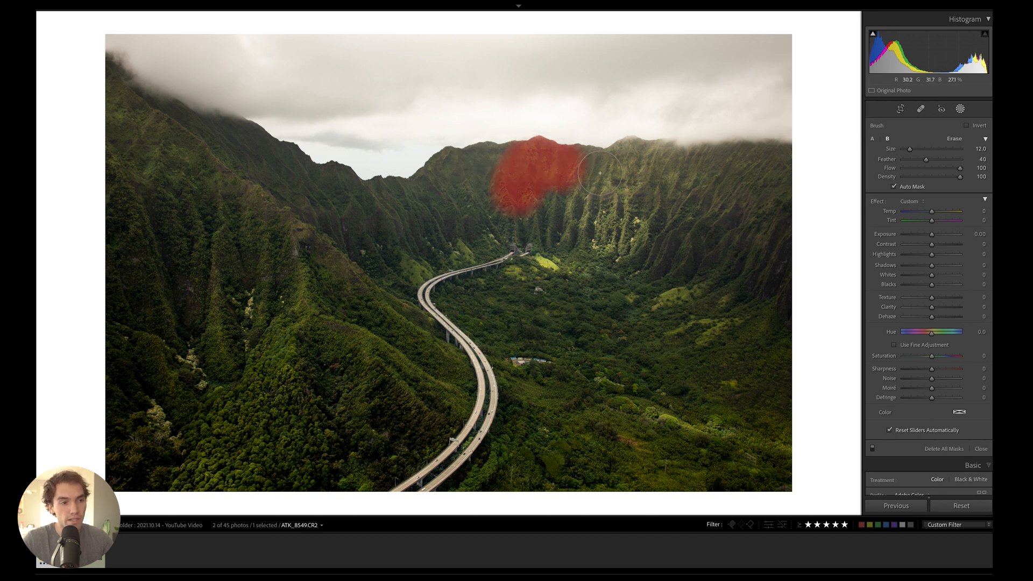
drag(599, 173, 731, 169)
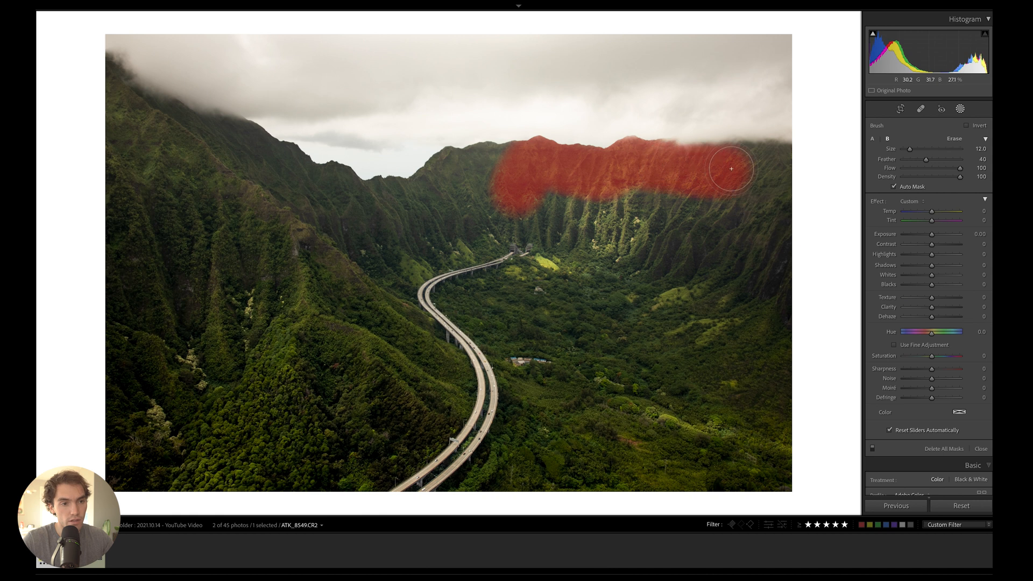
drag(732, 169, 454, 176)
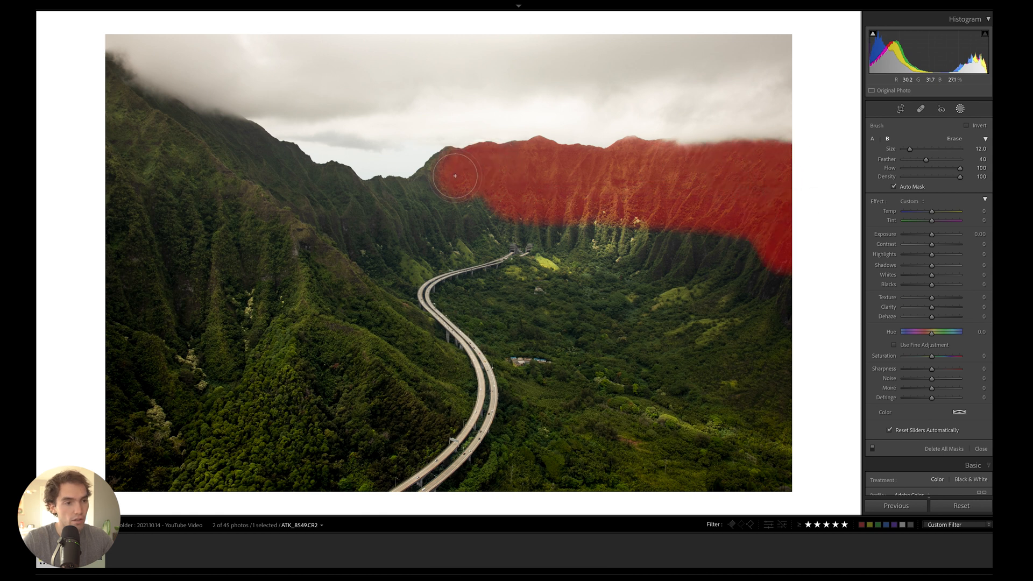
drag(454, 175, 284, 170)
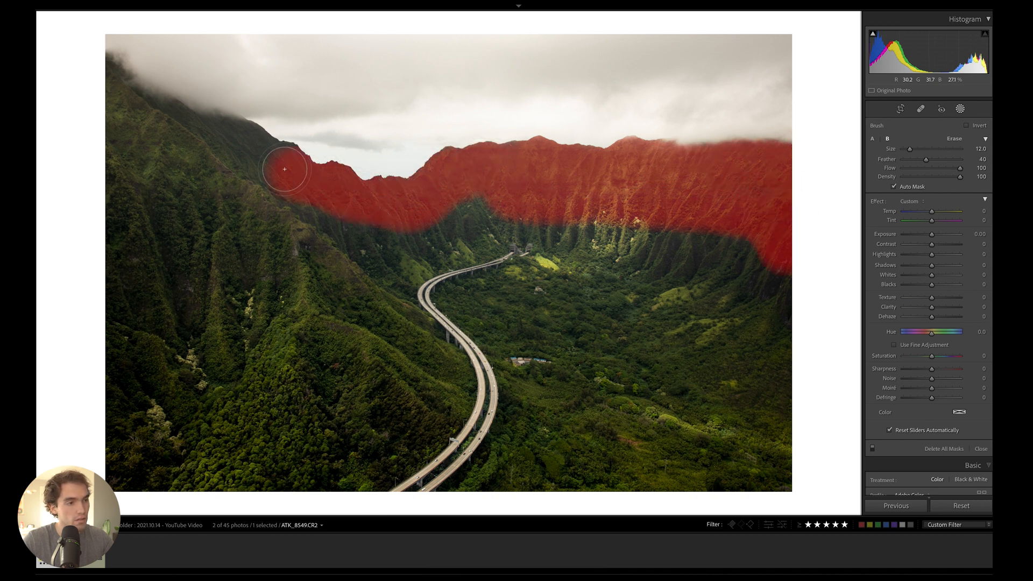
drag(284, 169, 311, 192)
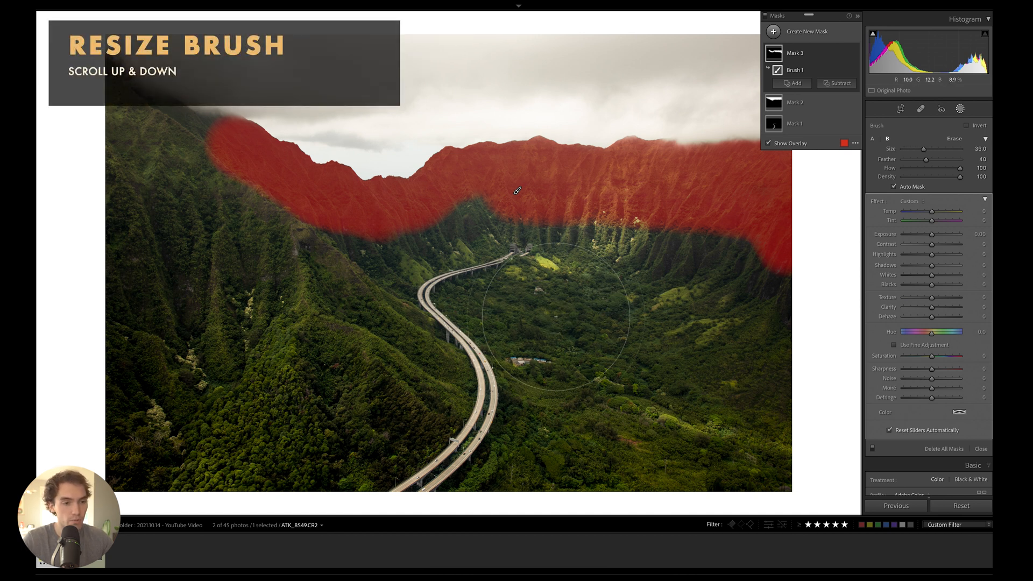
- Extend the brush mask down the slopes and erase it from the valley floor and lower right slope
scroll(down, 3)
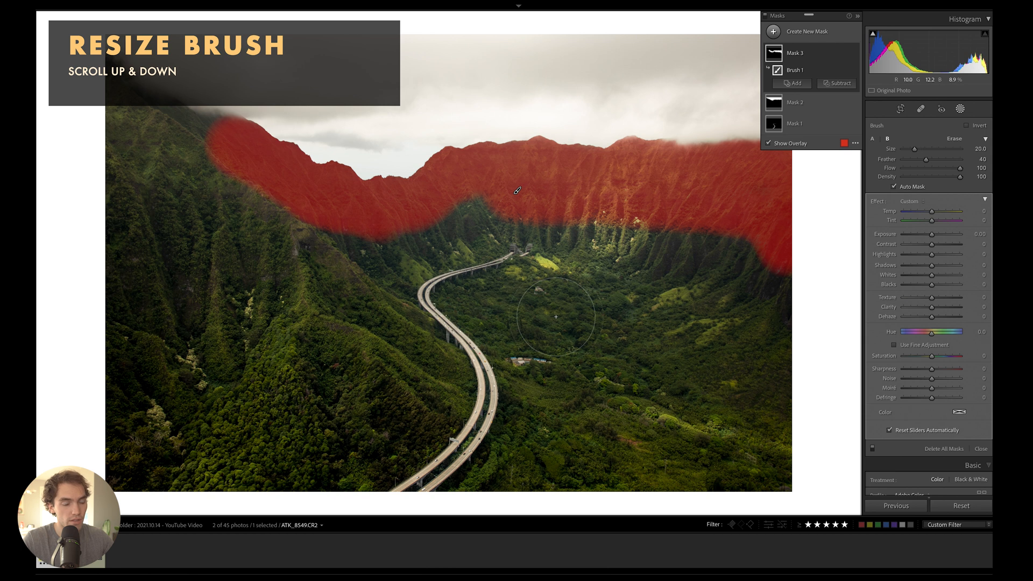
scroll(up, 3)
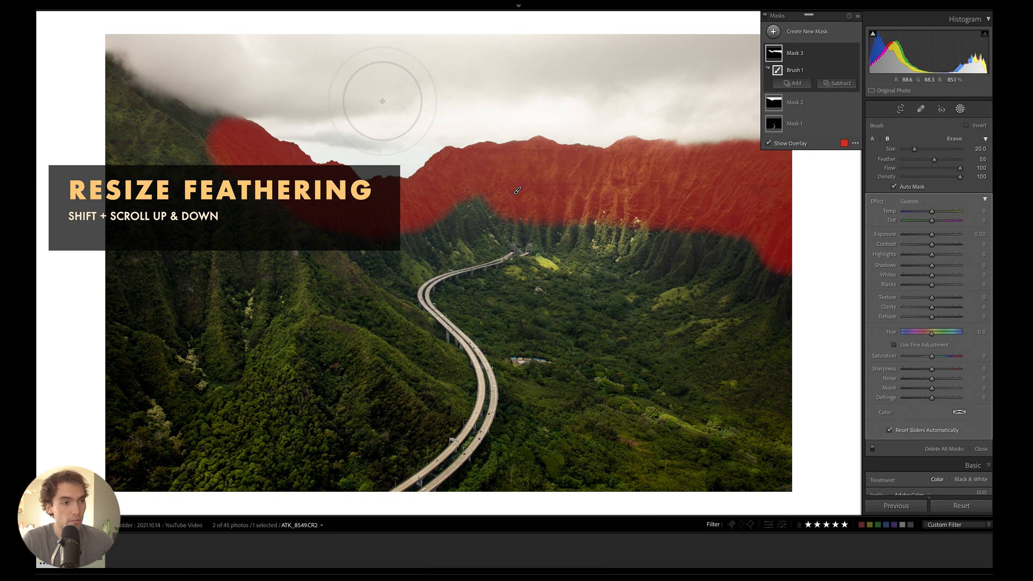
scroll(down, 3)
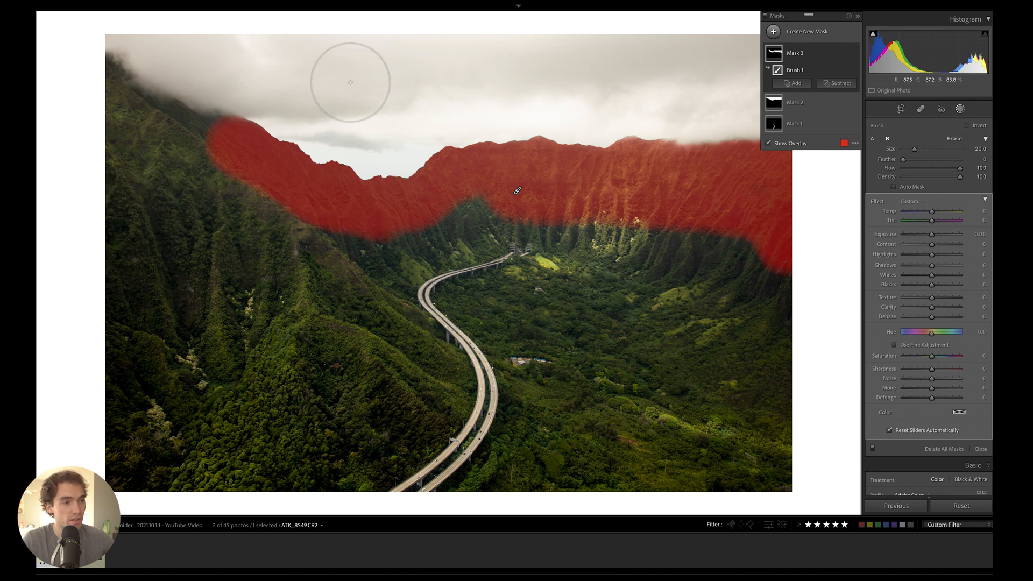
drag(349, 83, 412, 79)
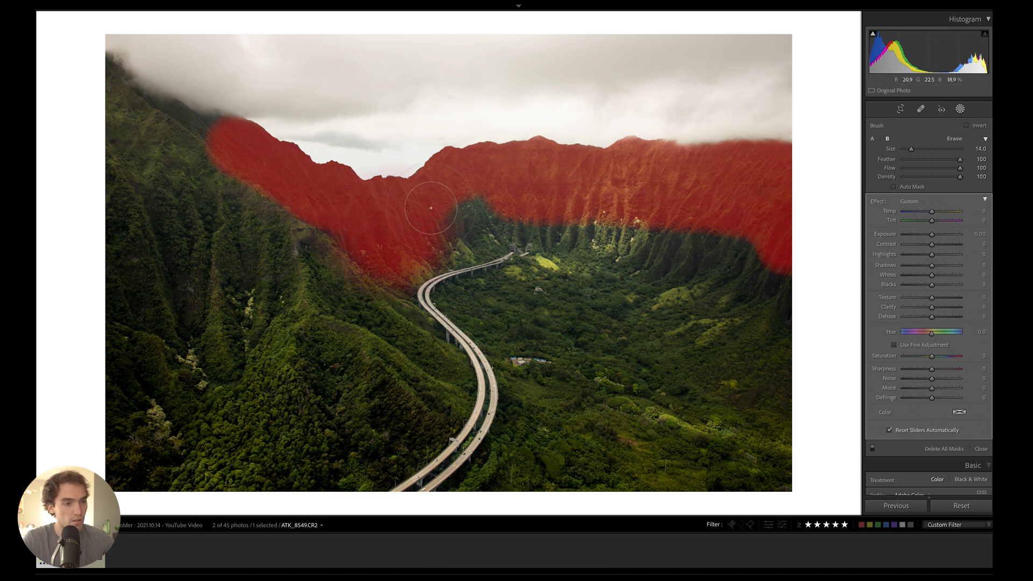
drag(431, 210, 652, 217)
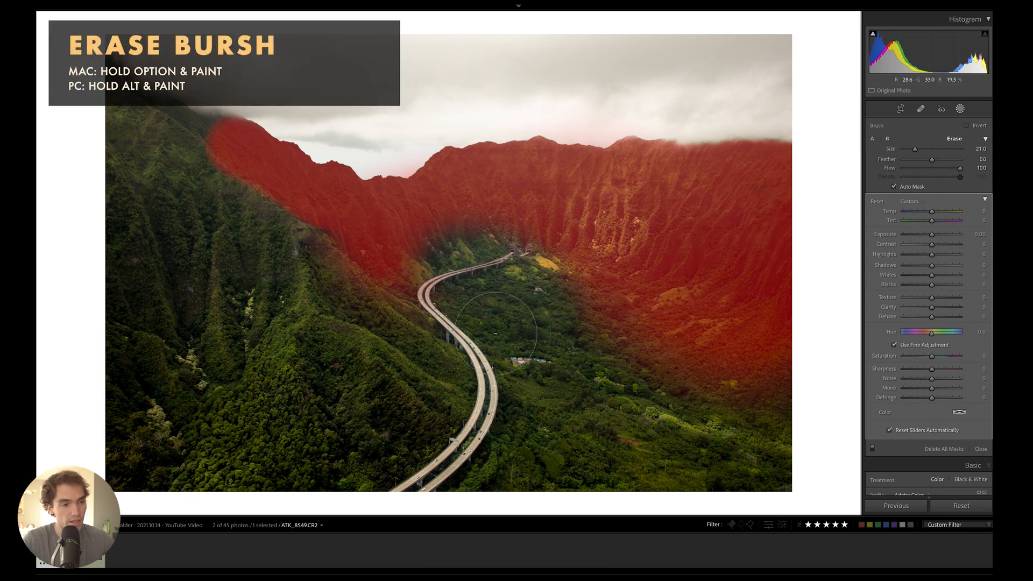
drag(501, 332, 642, 273)
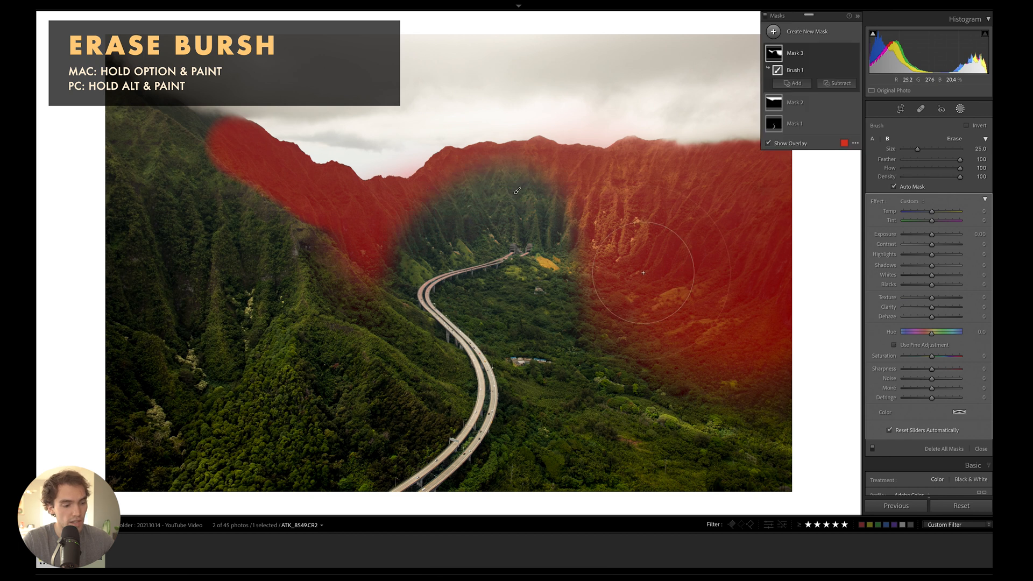
drag(642, 273, 439, 210)
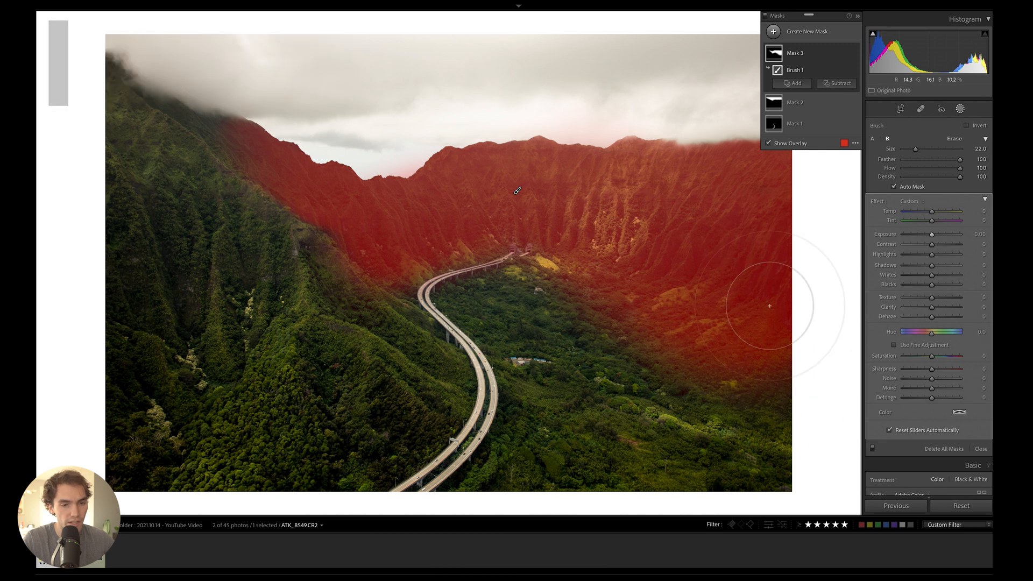
- Hide the overlay and give the brushed ridges about +0.28 exposure and Temp about 16
click(768, 143)
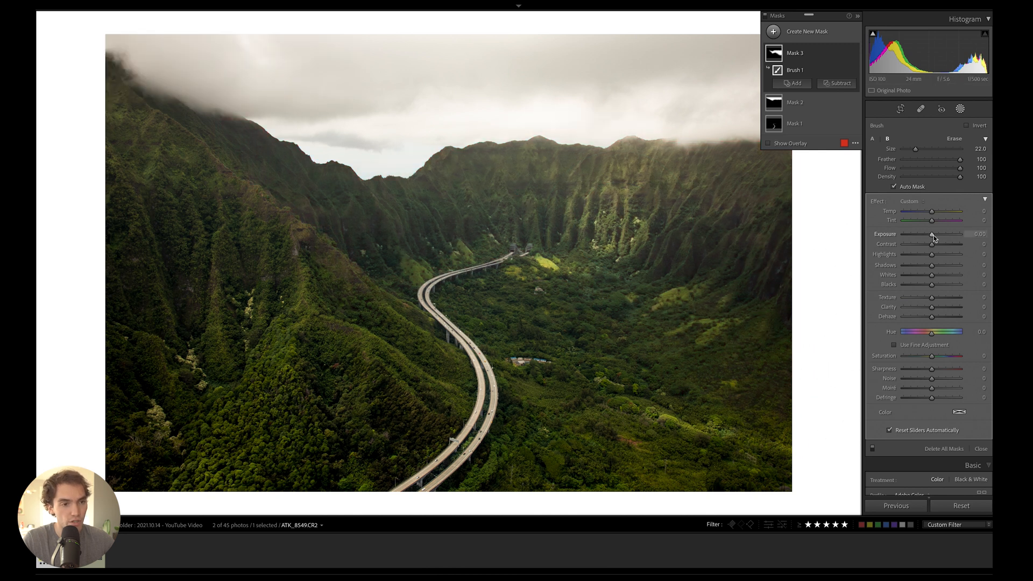
drag(932, 237, 935, 237)
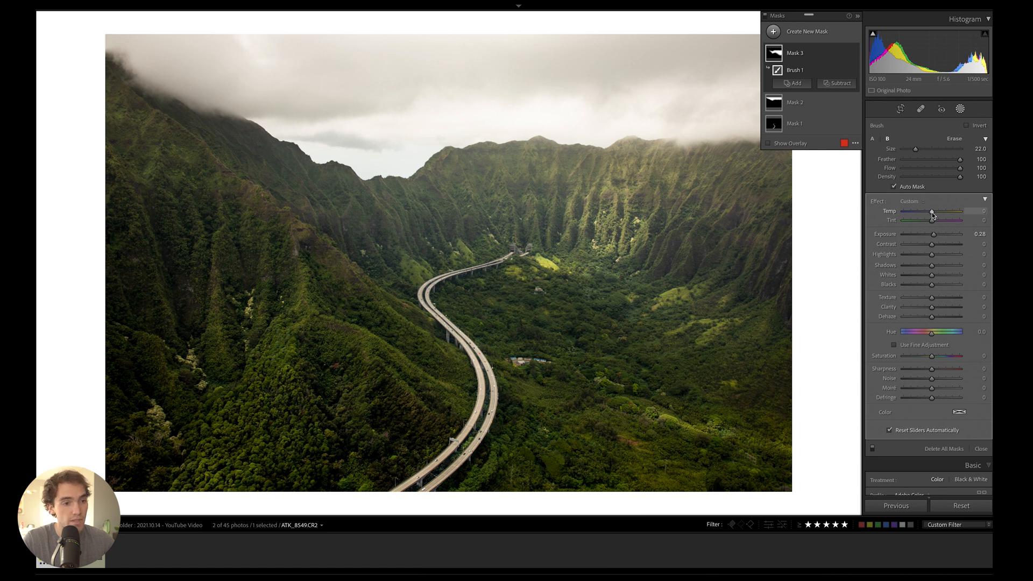
drag(930, 216, 937, 215)
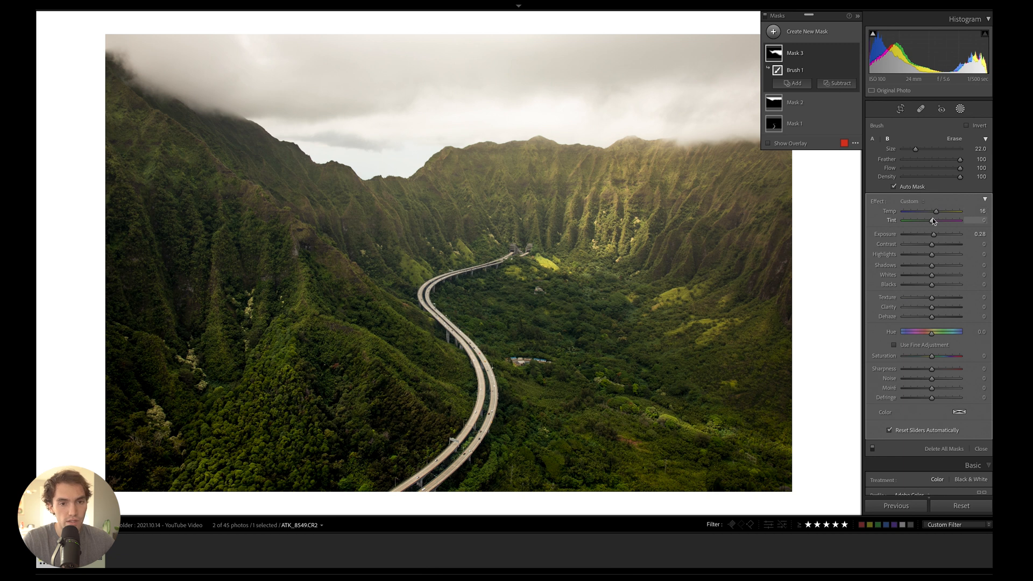
mouse_move(282, 62)
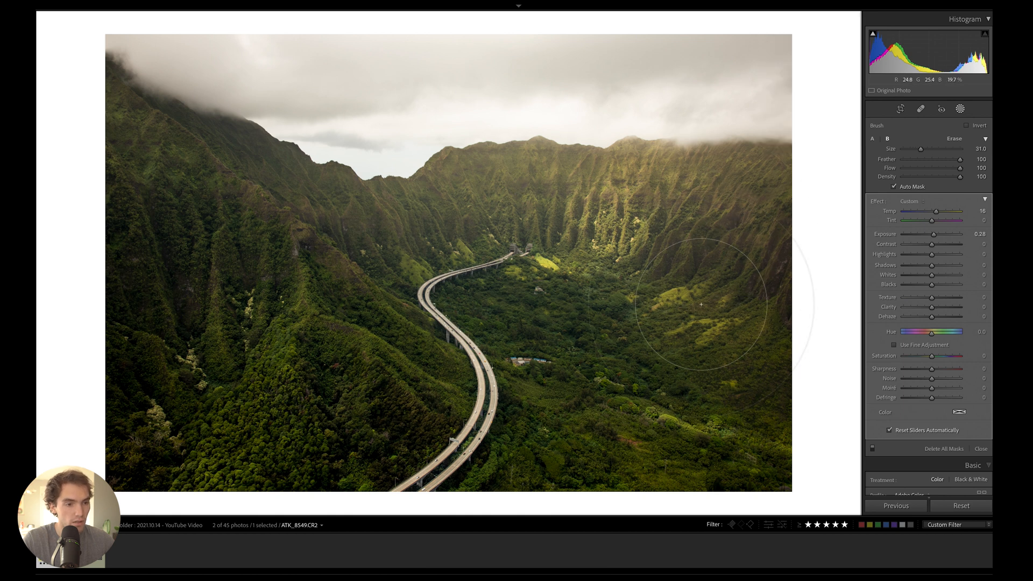
drag(700, 304, 743, 345)
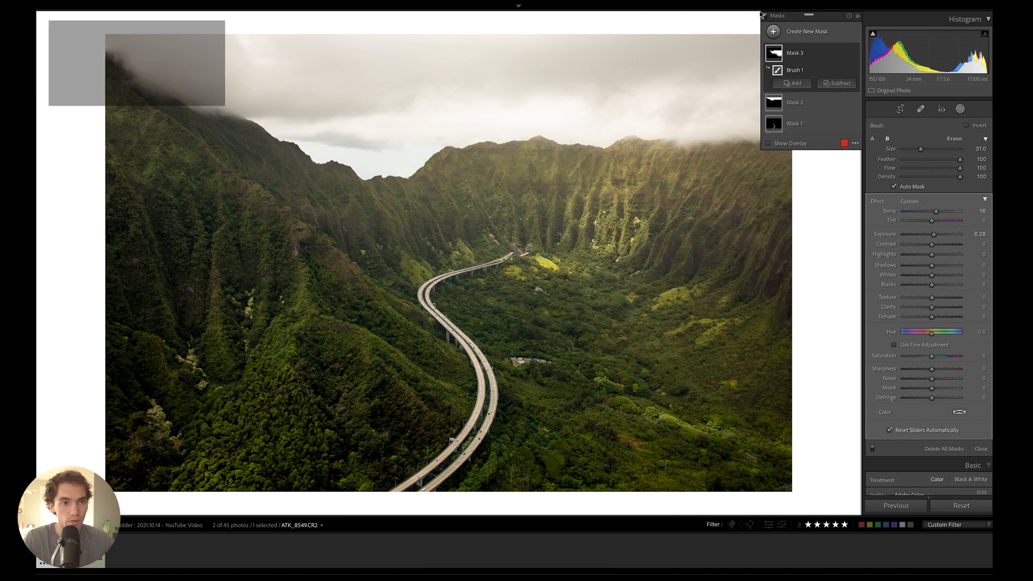
- Add a Linear Gradient mask and lower its exposure to darken the covered area
click(773, 31)
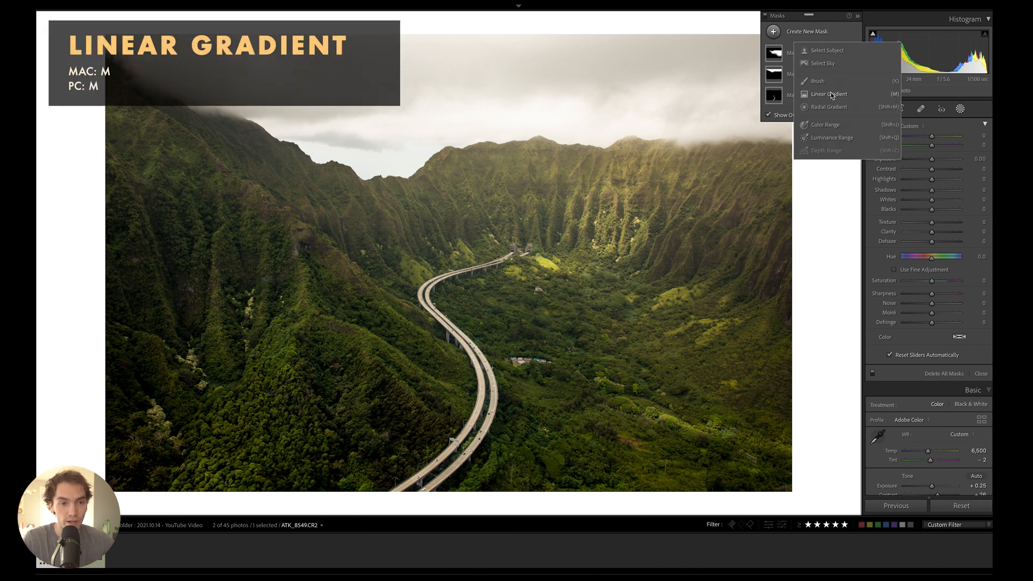
click(828, 94)
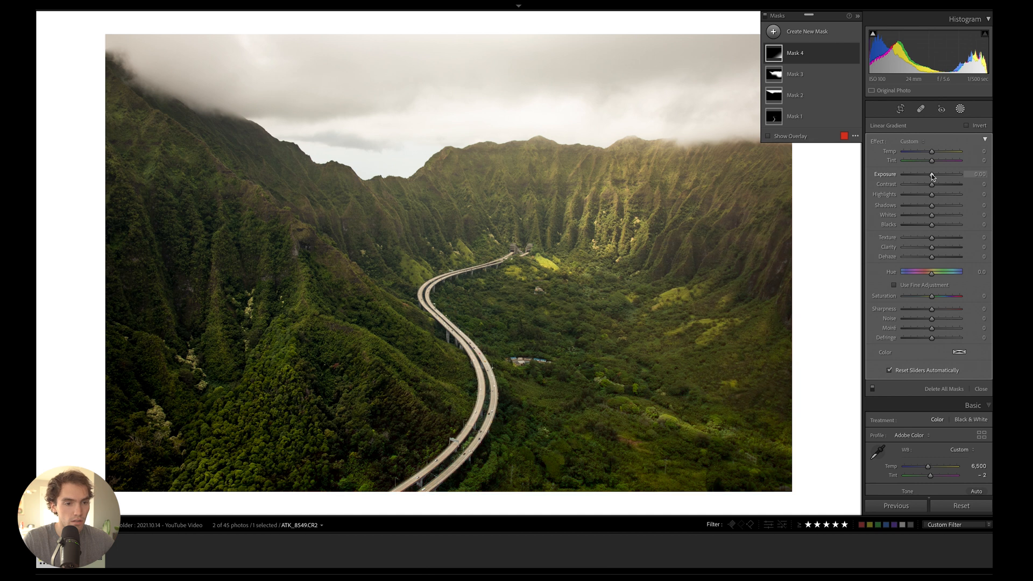
drag(932, 175, 928, 175)
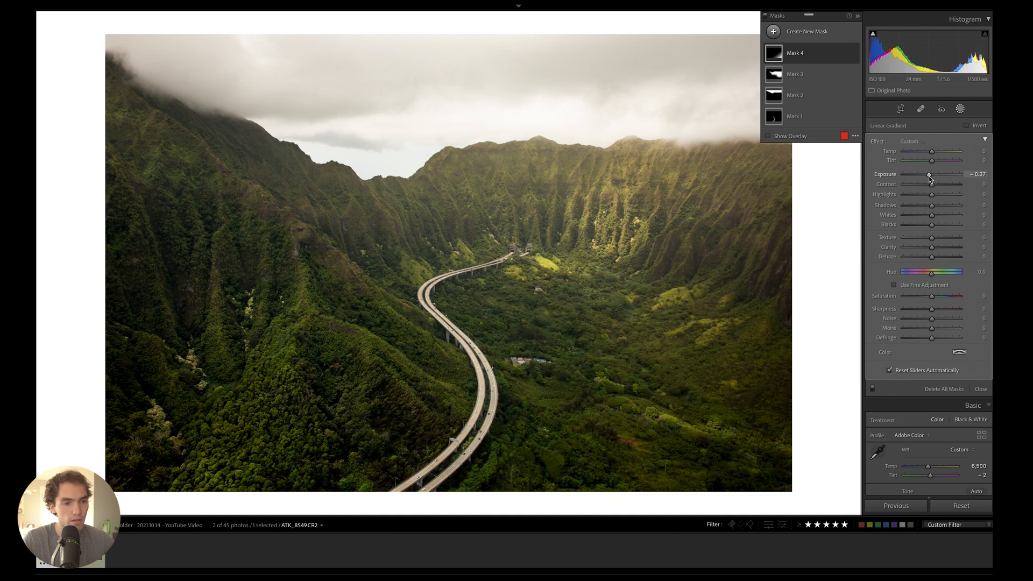
drag(928, 179, 937, 179)
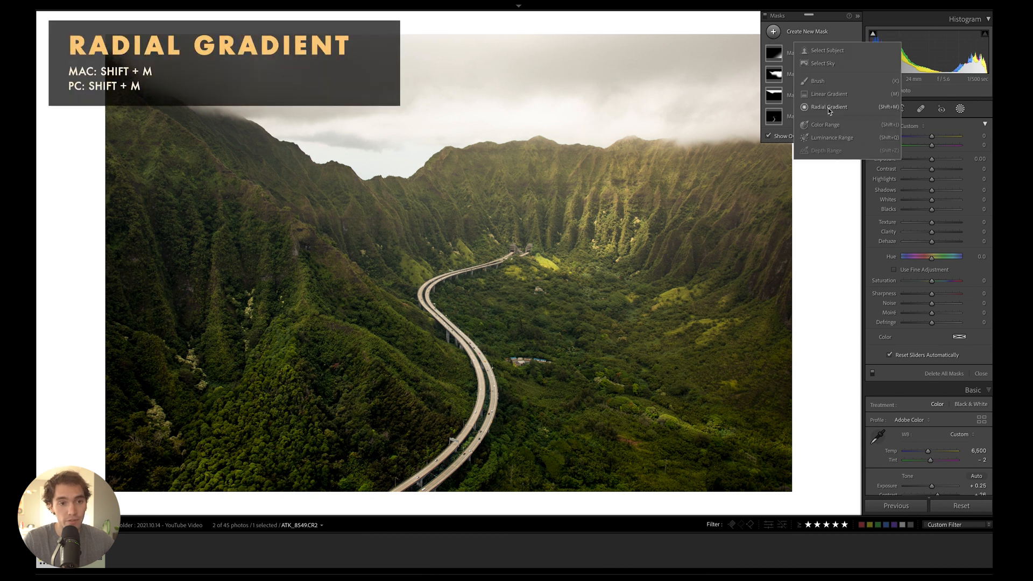
- Add a Radial Gradient mask over the left slopes with Feather about 41
click(829, 107)
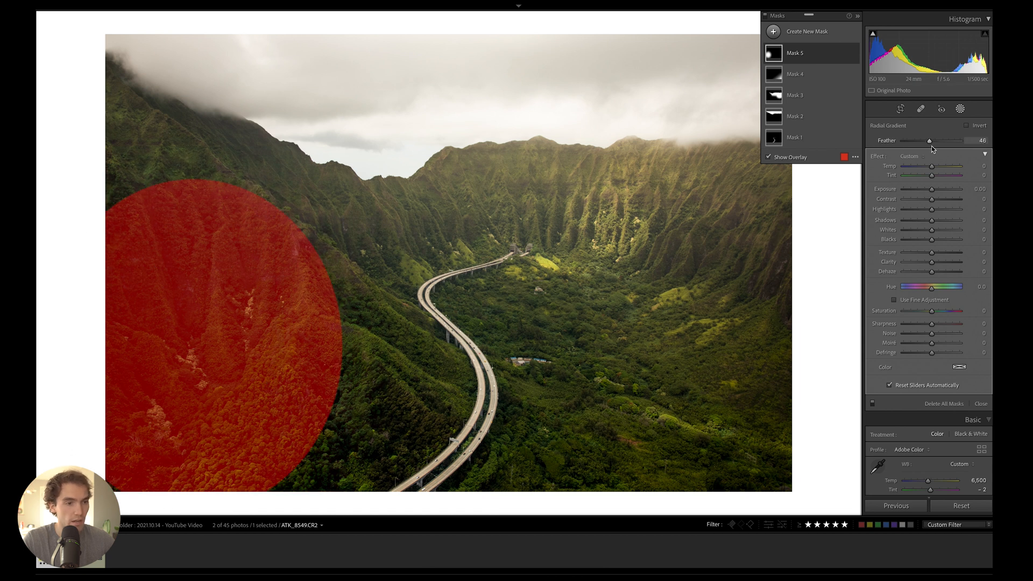
drag(929, 140, 904, 140)
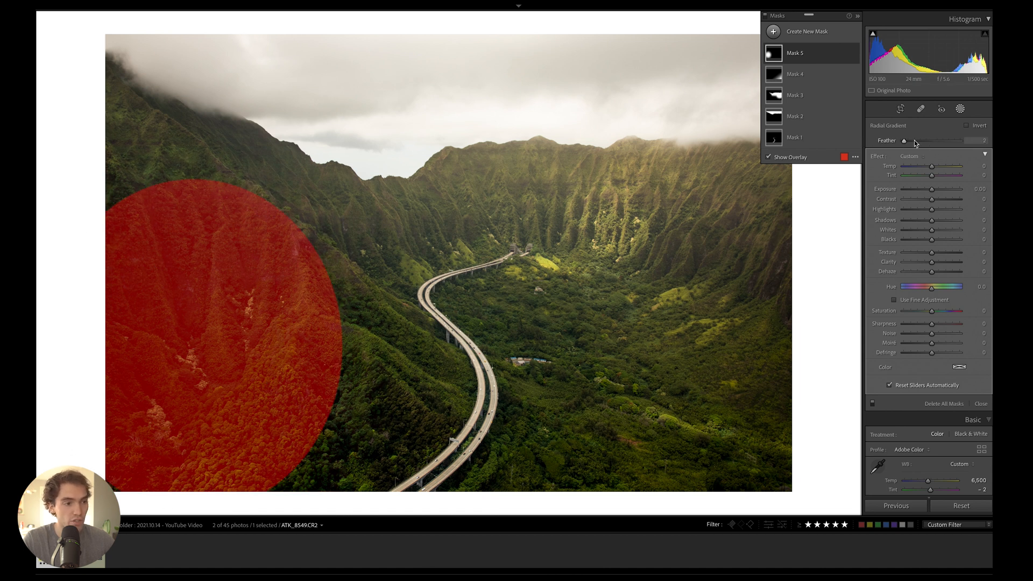
drag(904, 141, 938, 140)
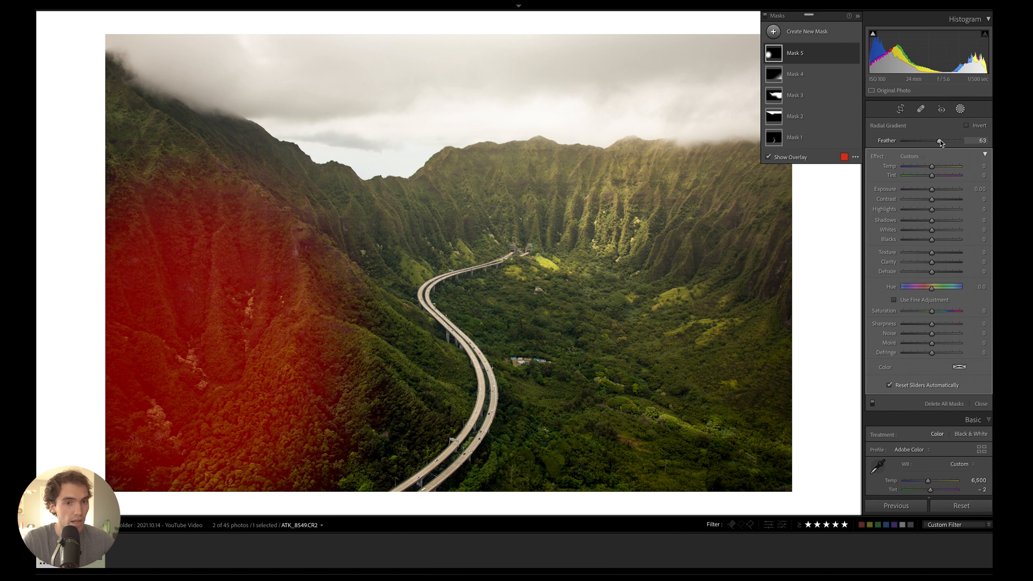
drag(940, 141, 925, 141)
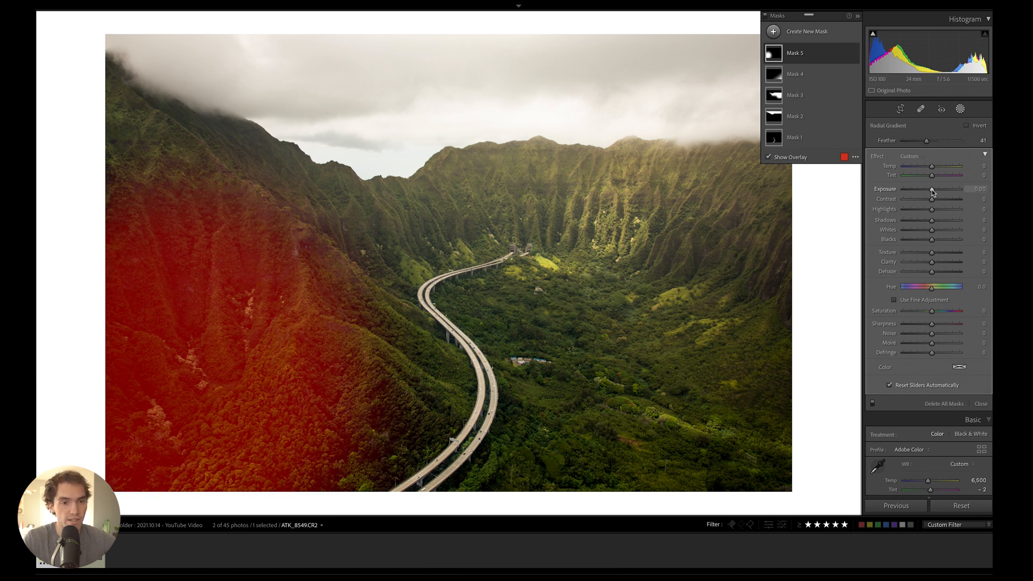
- Set the radial mask to Contrast -30, Shadows 20 and Blacks -5
drag(931, 189, 943, 189)
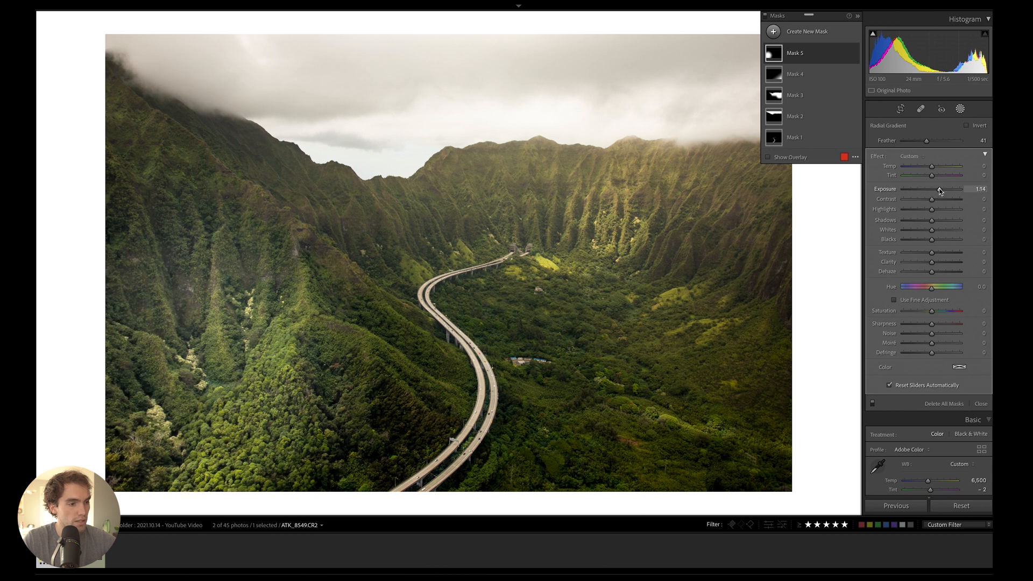
drag(955, 189, 924, 189)
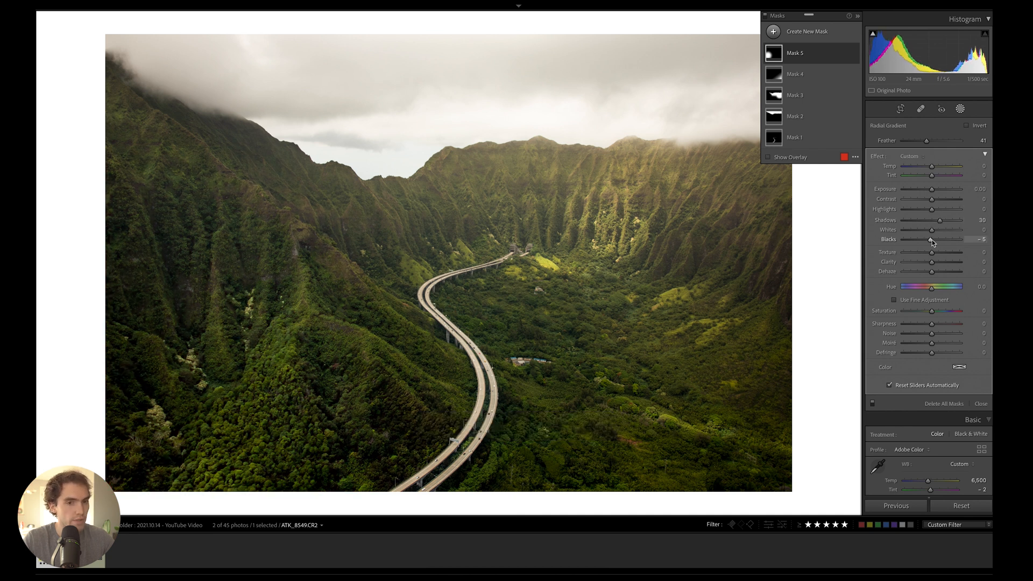
drag(932, 199, 928, 199)
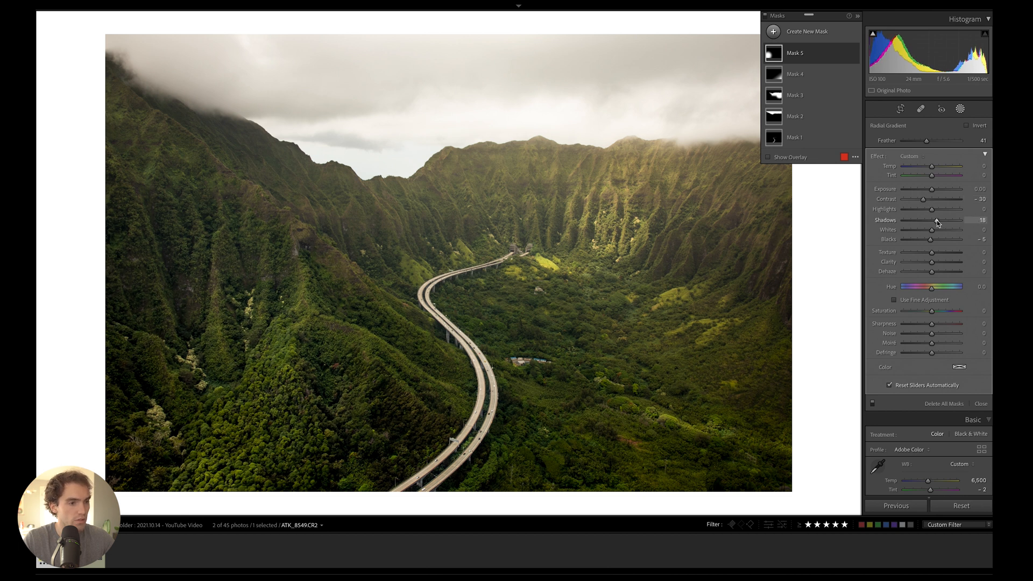
drag(936, 219, 938, 220)
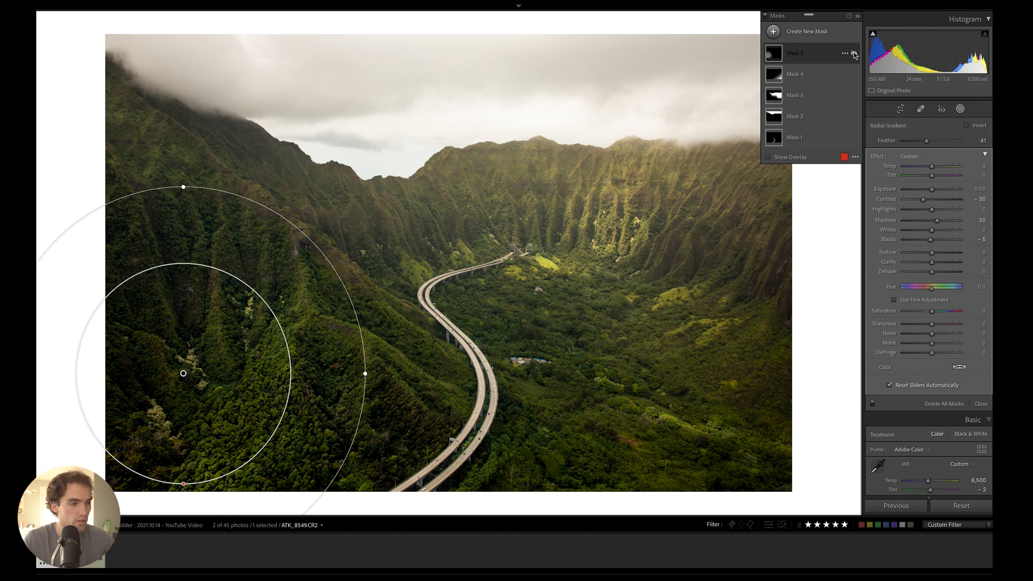
click(773, 31)
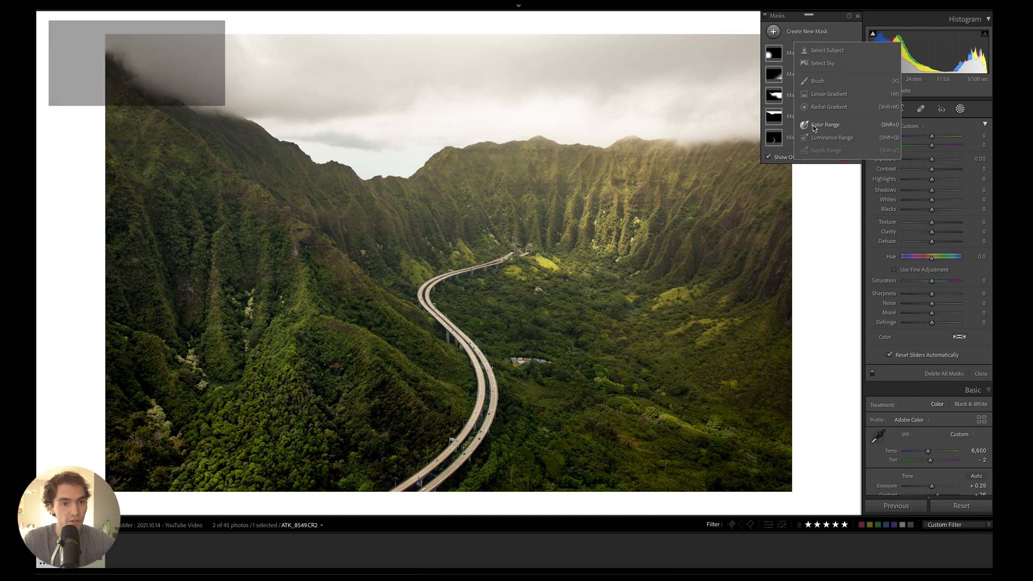
- Add a Color Range mask sampled from the green vegetation
click(825, 125)
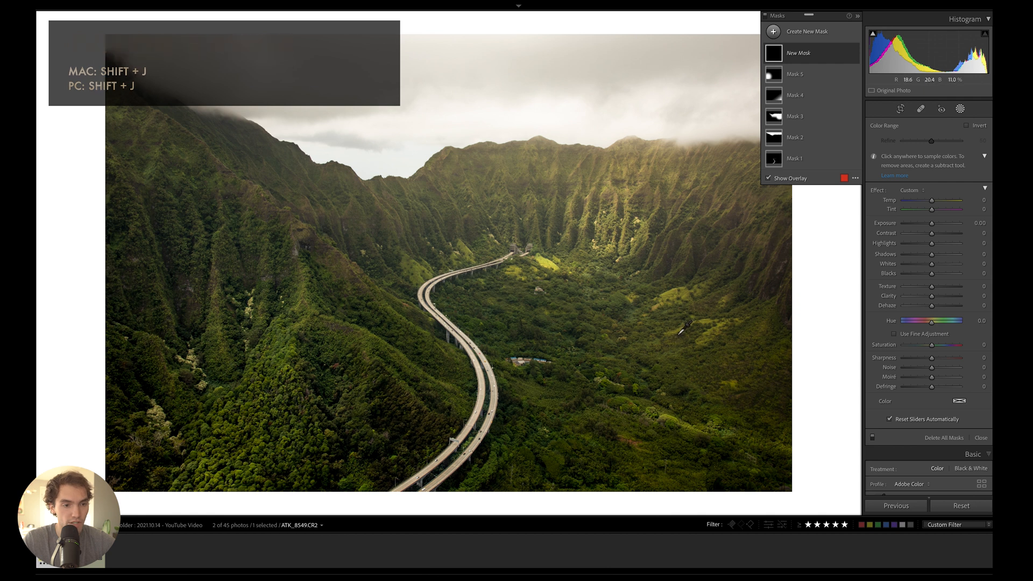
click(672, 336)
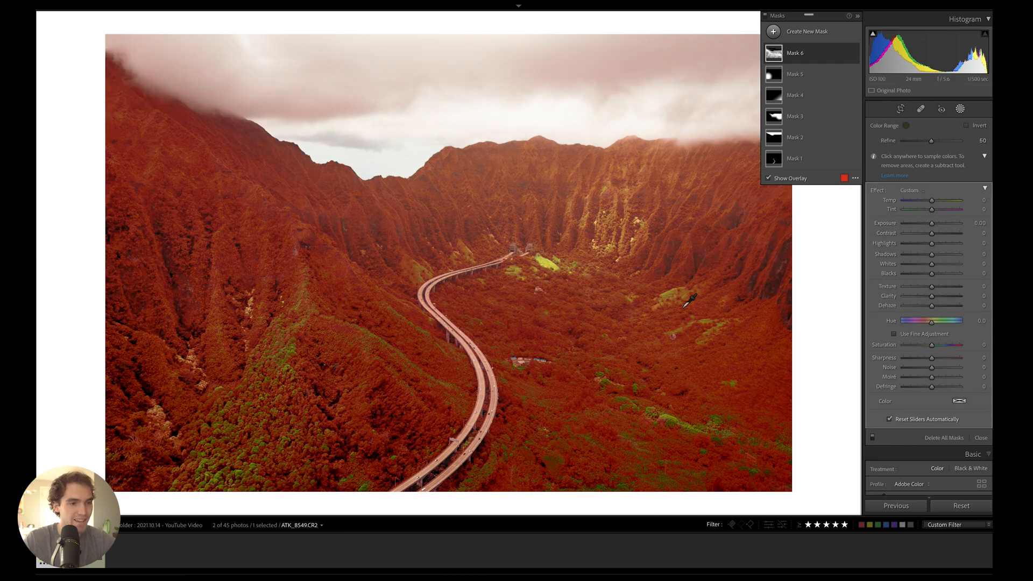
click(768, 177)
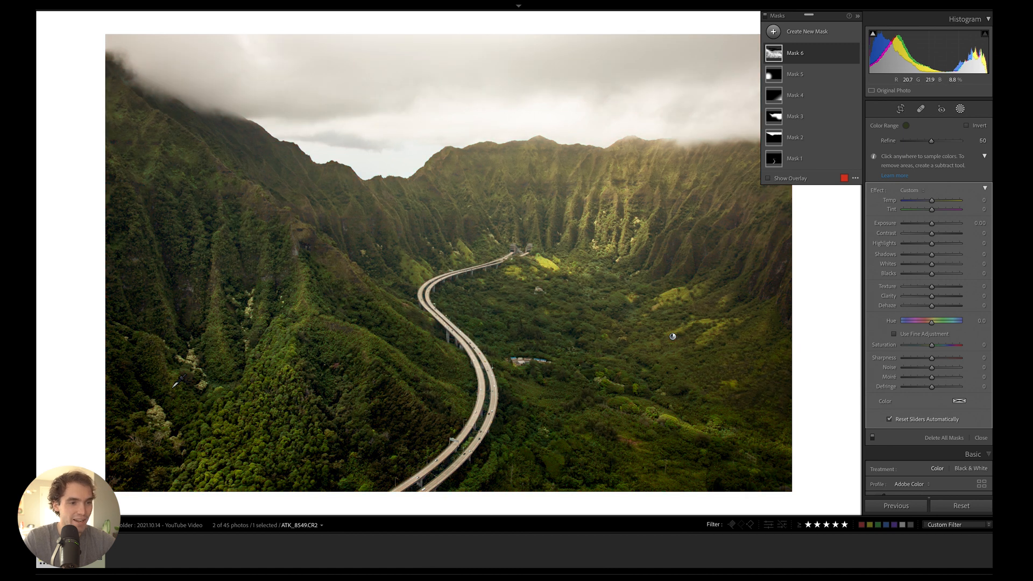
click(768, 177)
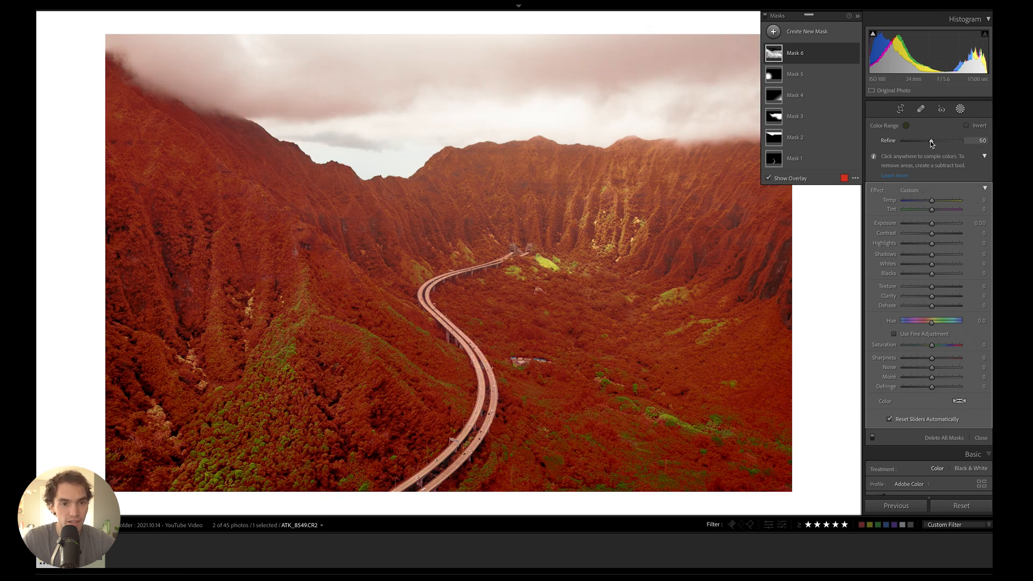
- Set the colour Refine to about 49, hide the overlay and nudge the vegetation's exposure
drag(931, 140, 904, 140)
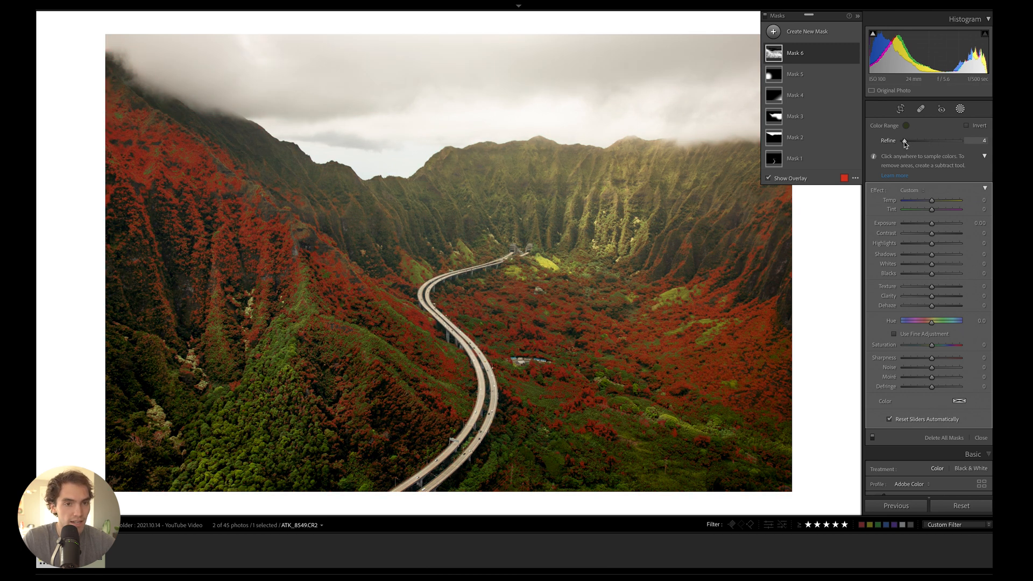
drag(906, 140, 960, 140)
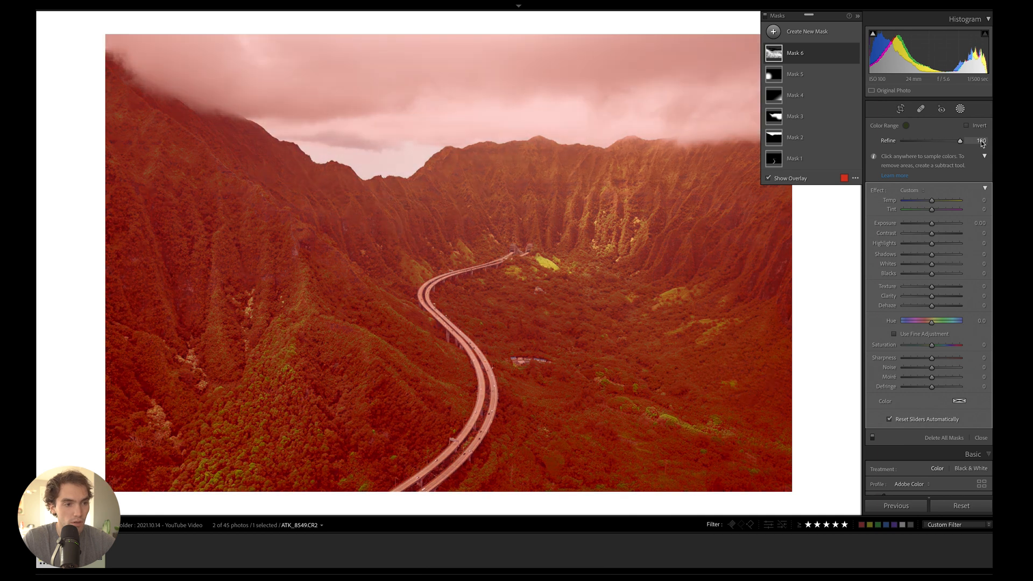
drag(959, 140, 932, 140)
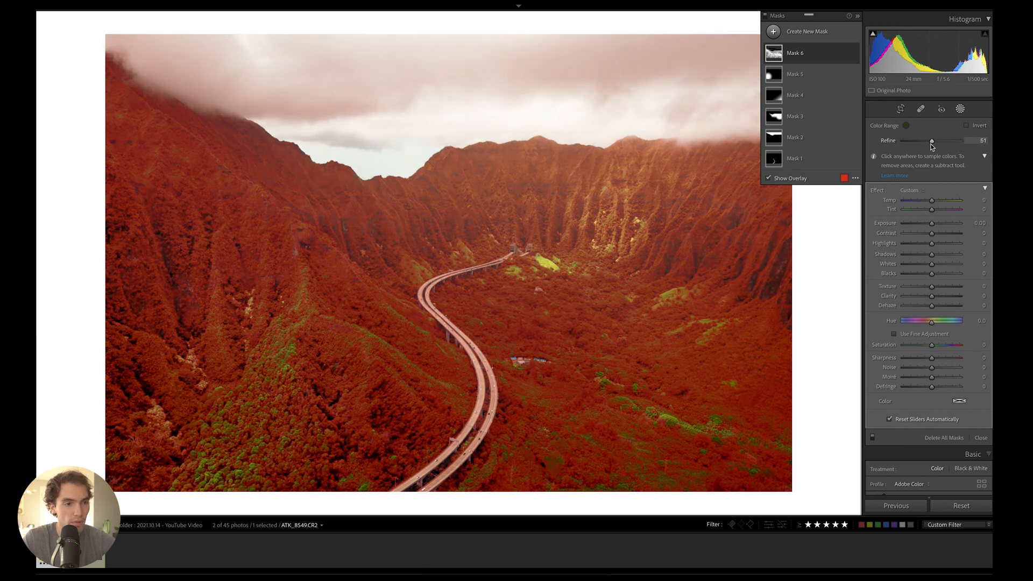
drag(931, 140, 927, 140)
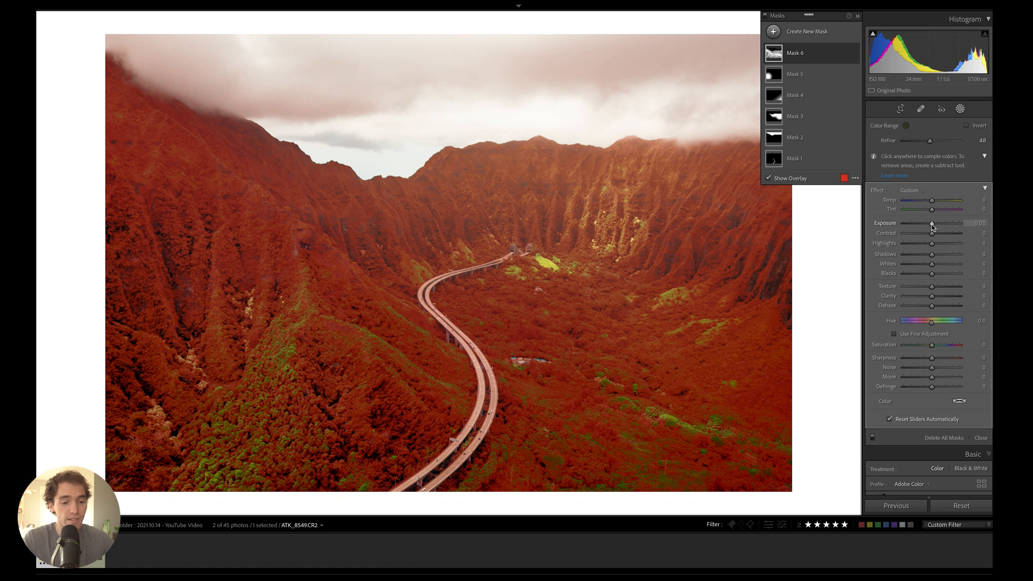
click(768, 177)
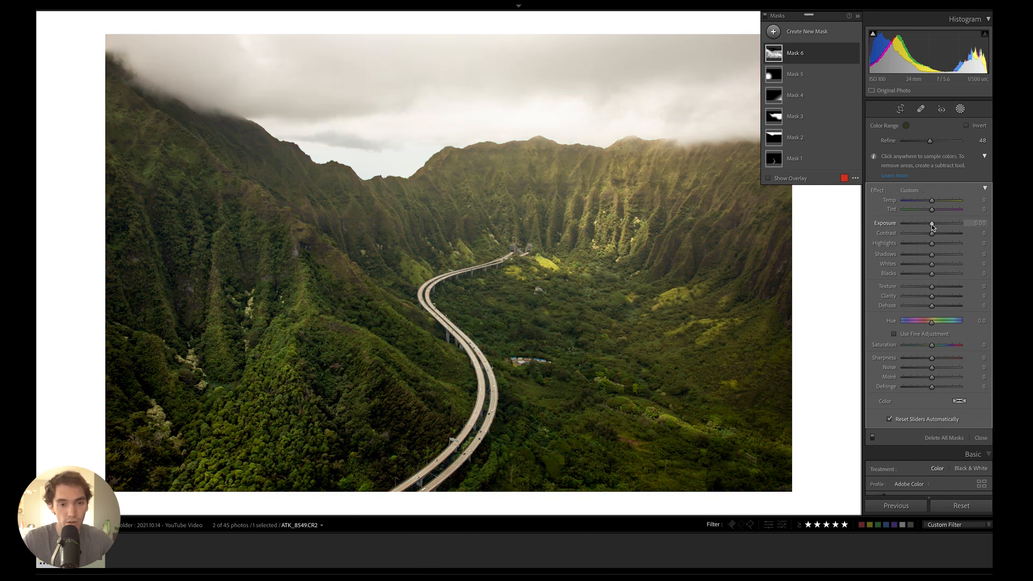
drag(932, 223, 932, 222)
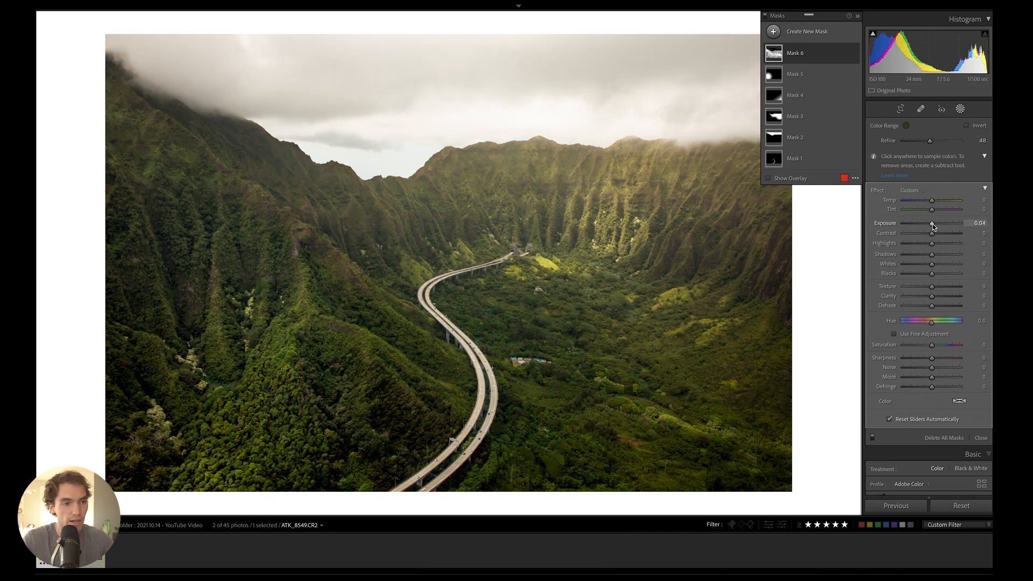
drag(932, 222, 952, 223)
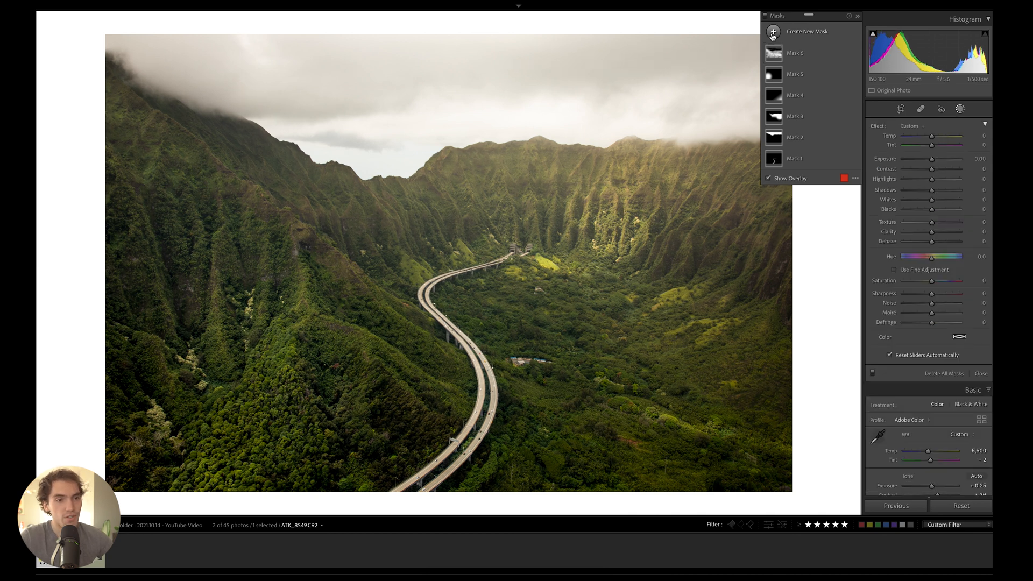
- Add a new luminance range mask sampled from a sunlit ridge
click(773, 31)
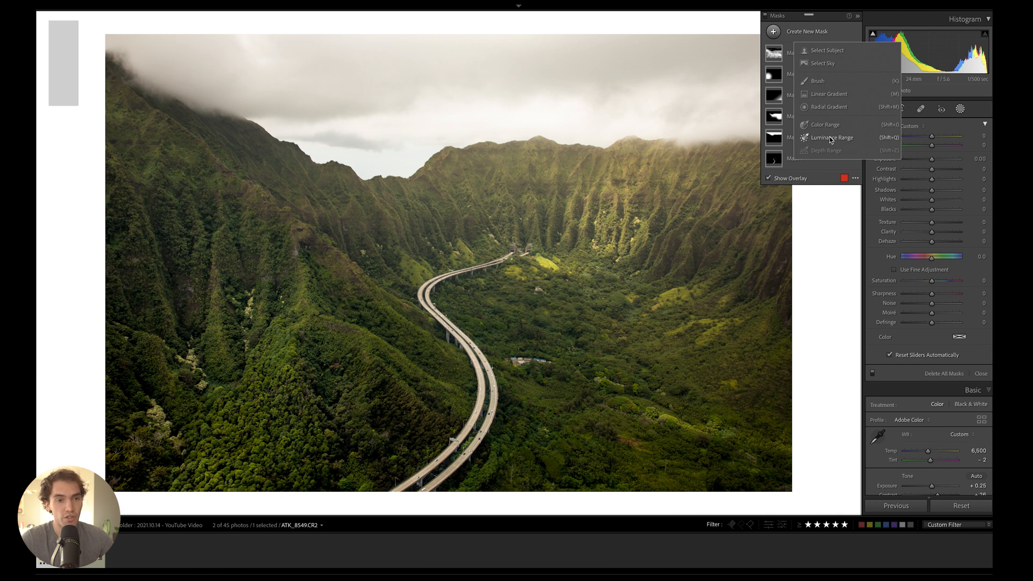
click(831, 136)
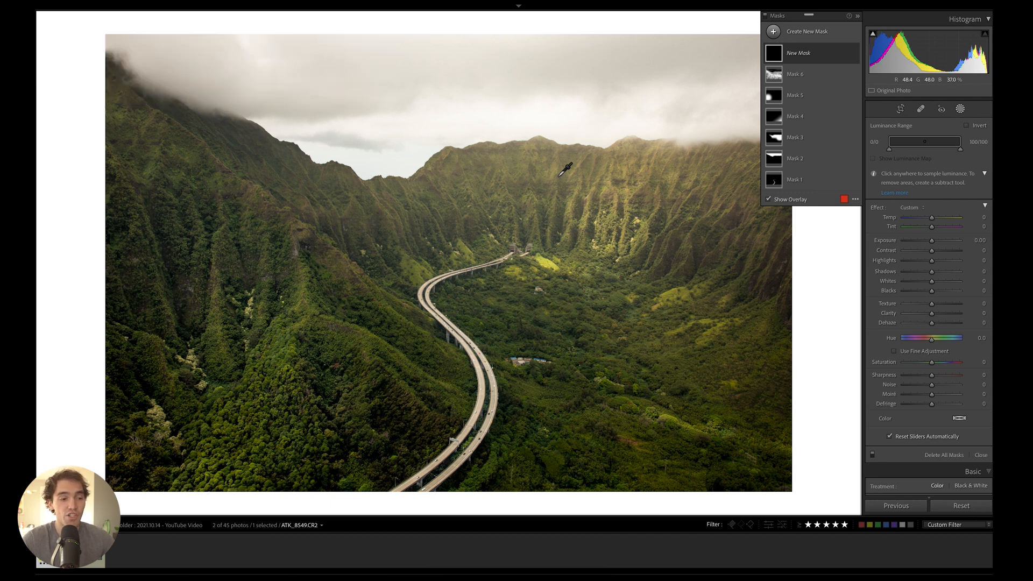
mouse_move(389, 421)
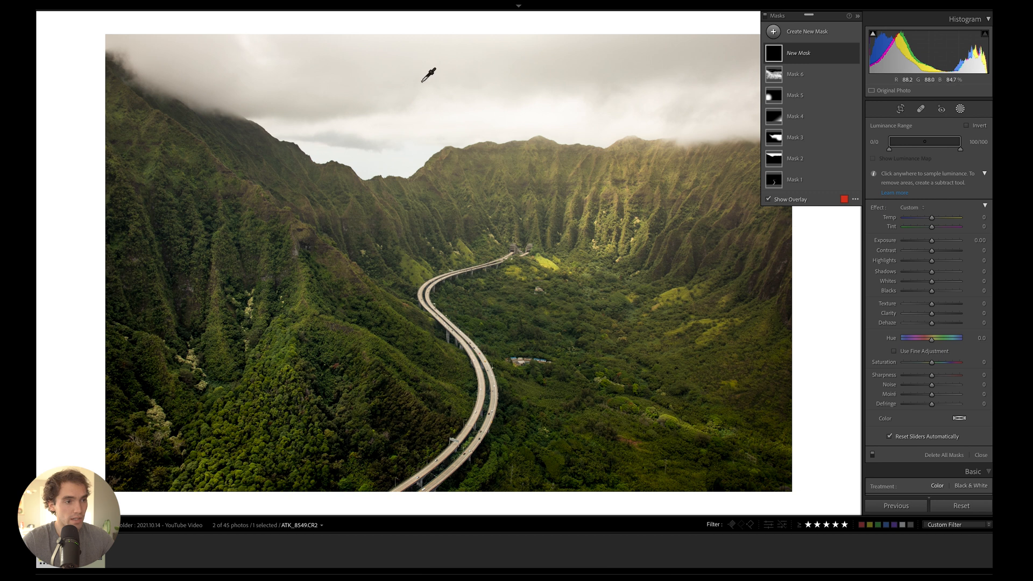
mouse_move(605, 118)
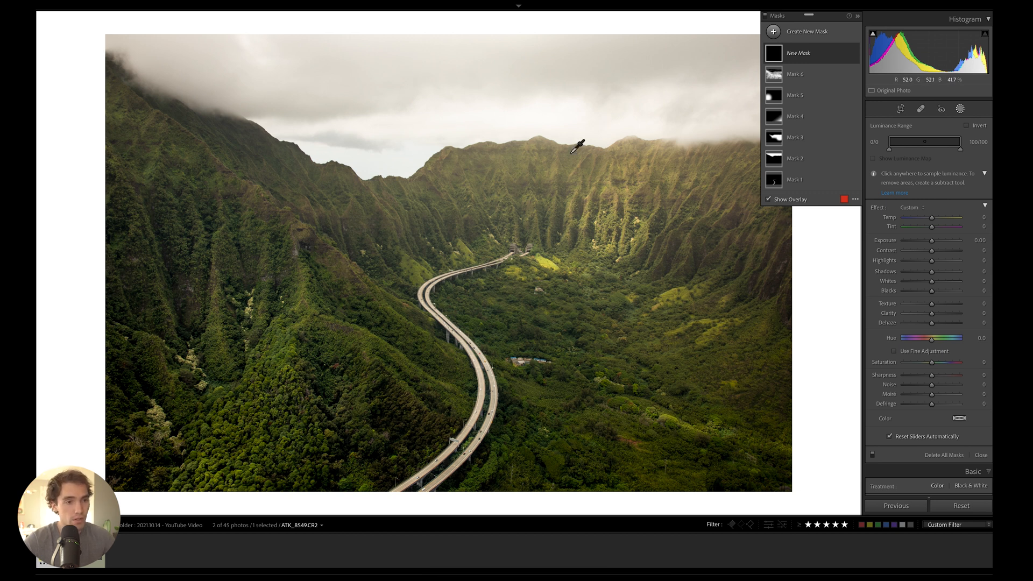
mouse_move(518, 167)
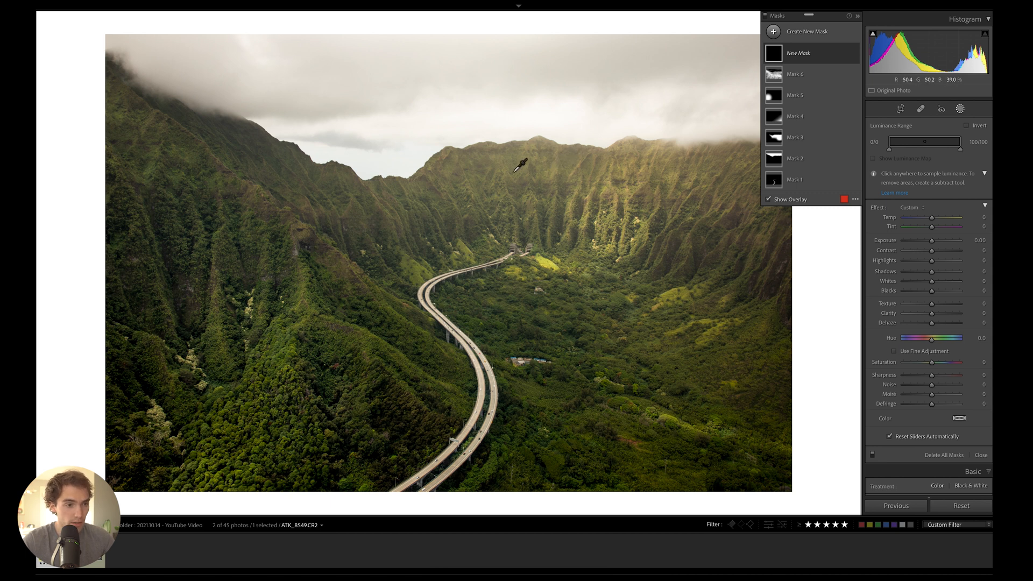
click(519, 167)
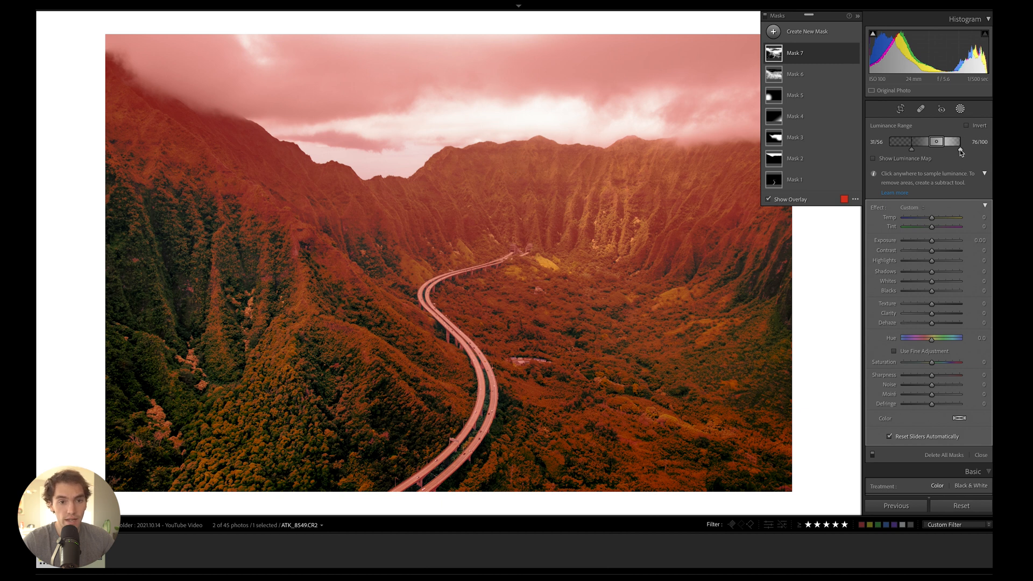
- Narrow the luminance range to about 48/56–62/70, dropping bright clouds and dark forest
drag(959, 141, 952, 141)
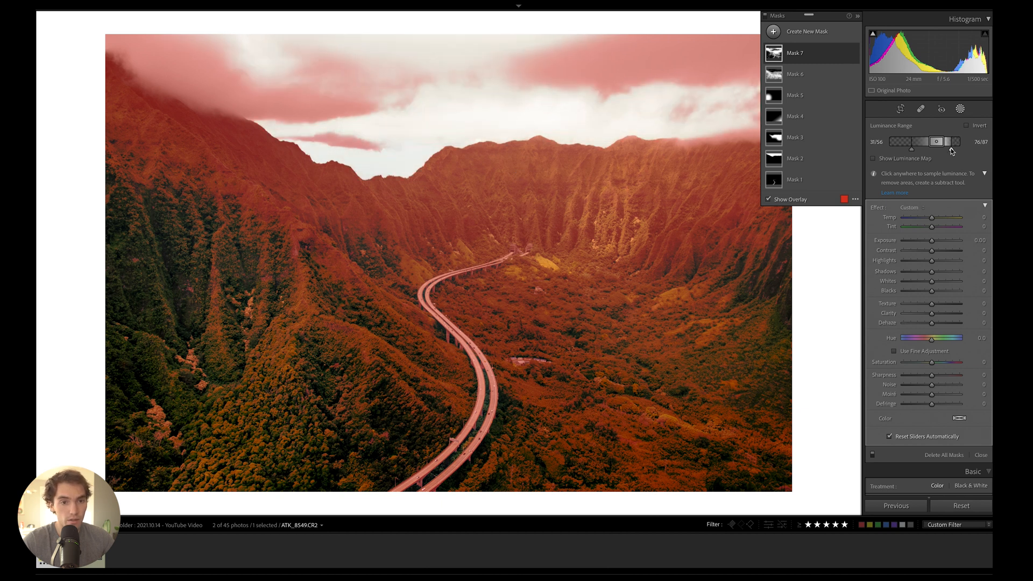
drag(954, 141, 944, 147)
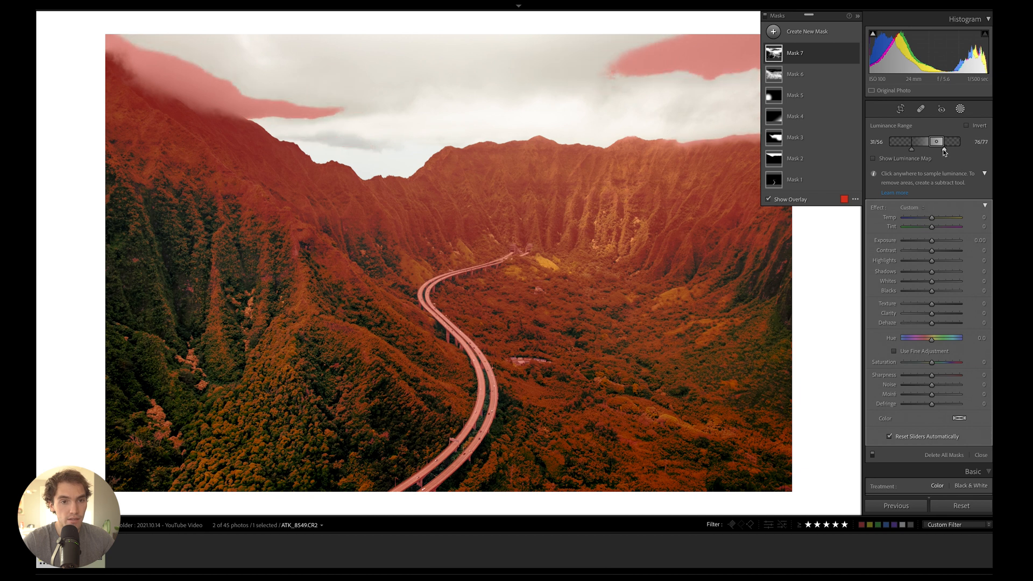
drag(950, 141, 932, 141)
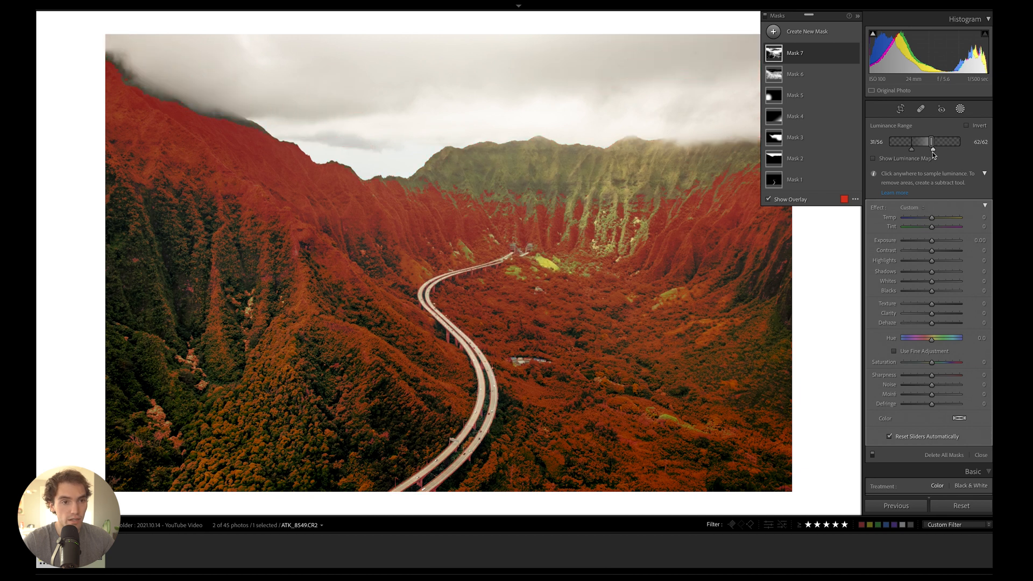
drag(931, 141, 937, 141)
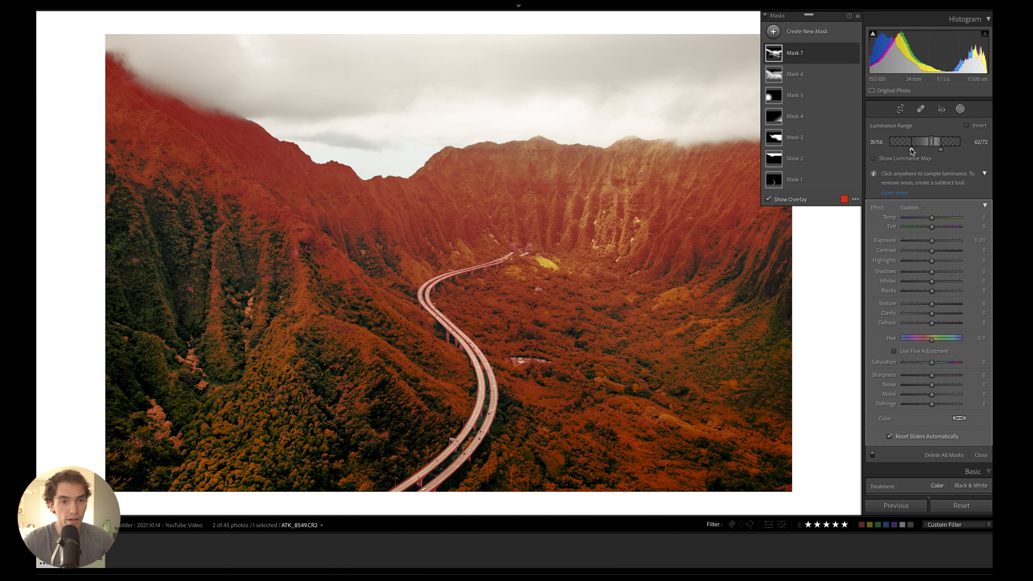
drag(901, 141, 919, 141)
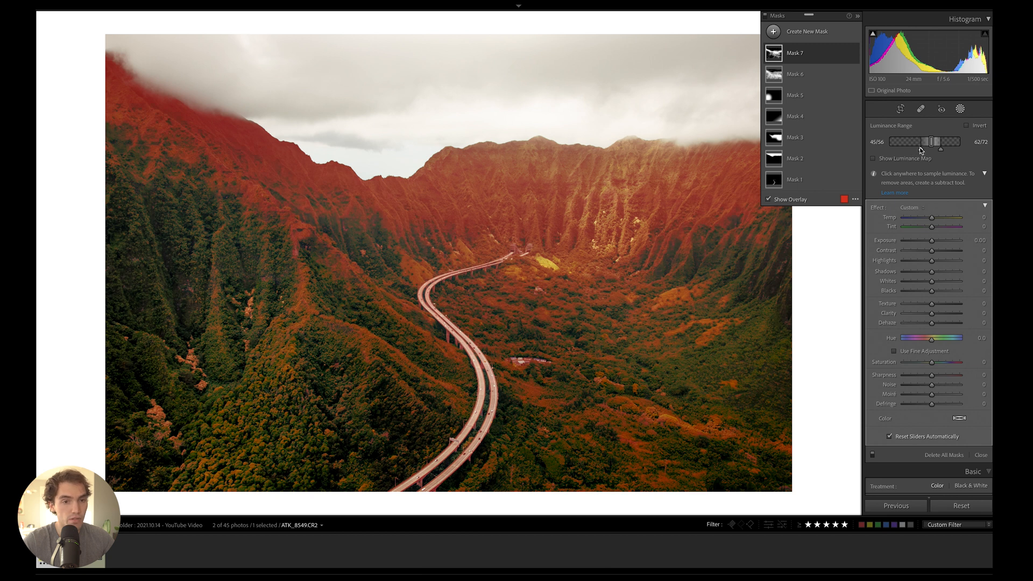
drag(912, 142, 918, 142)
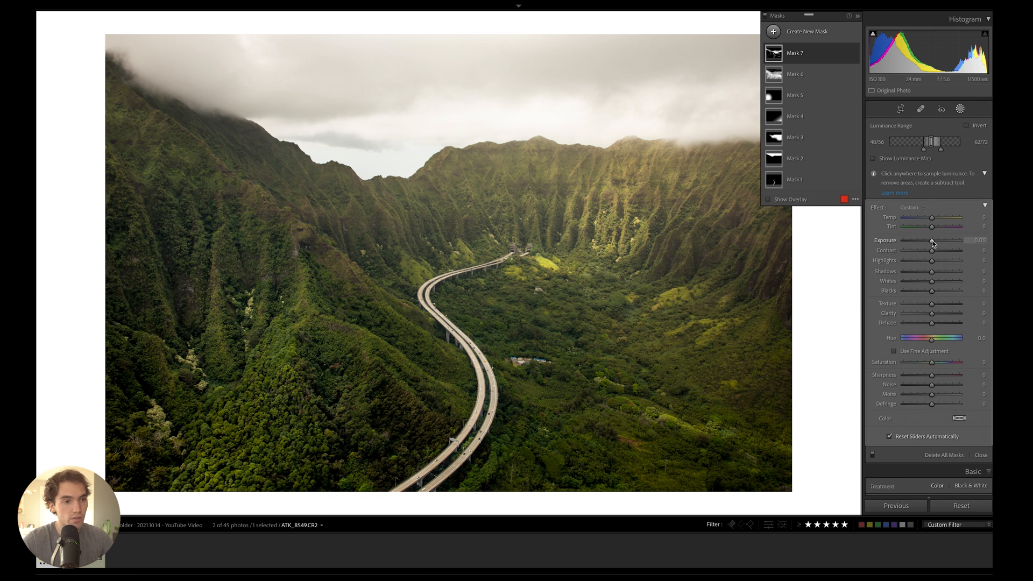
- Lift the masked ridges' exposure to about +0.10 and tighten the upper falloff
drag(931, 242, 935, 242)
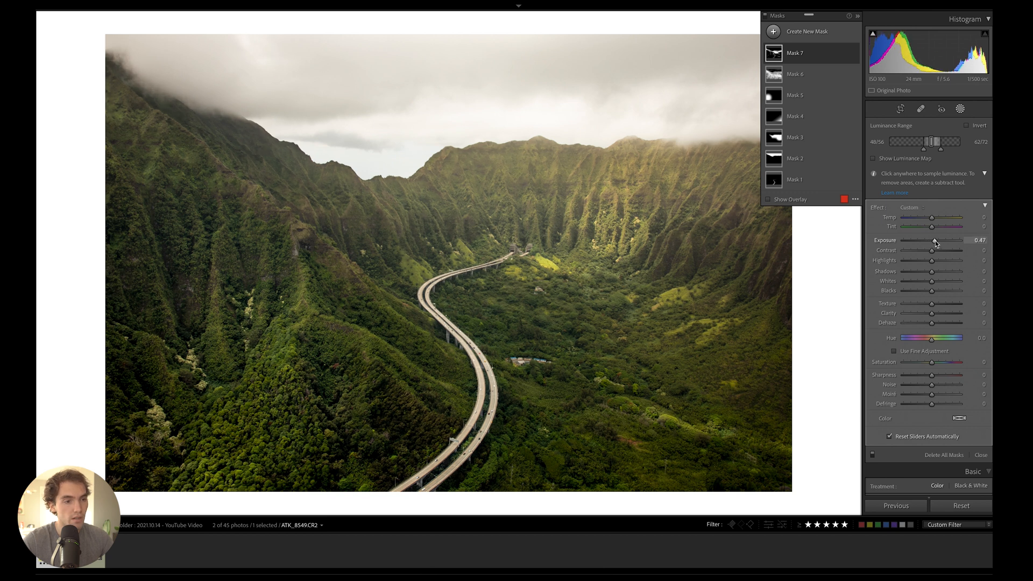
drag(945, 240, 932, 239)
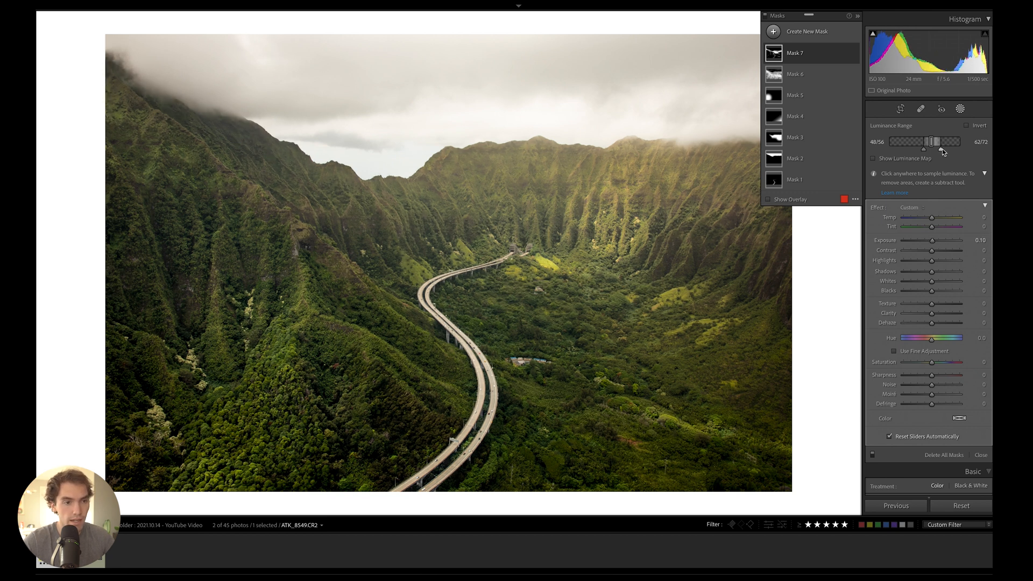
click(768, 199)
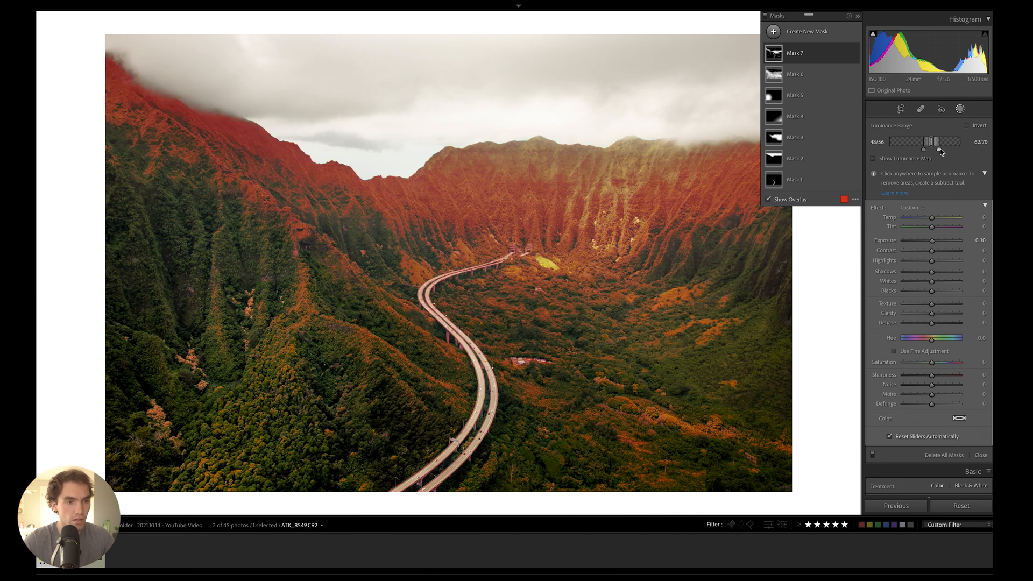
drag(942, 140, 952, 141)
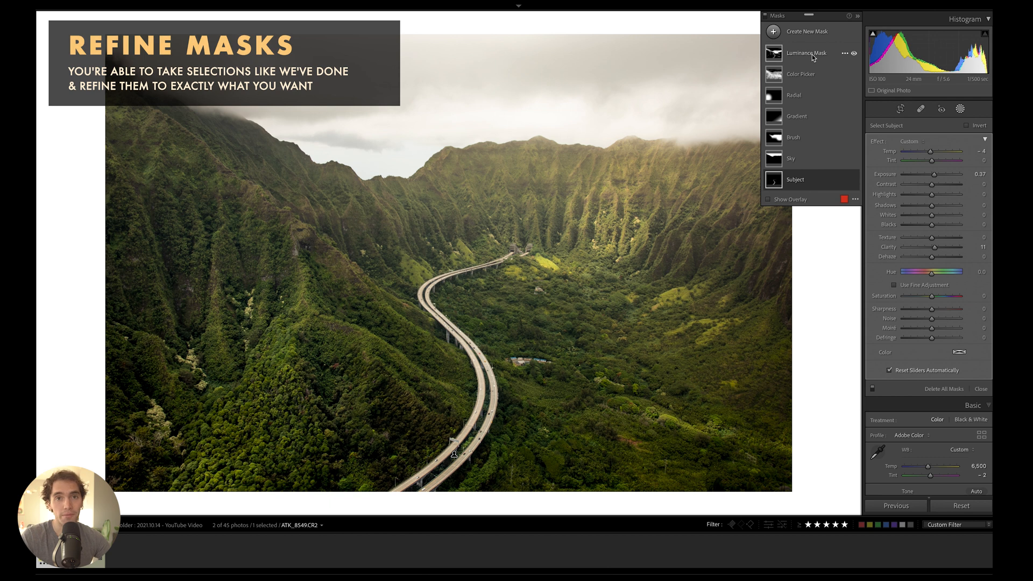
- Select the Luminance Mask and show its components and overlay
click(804, 53)
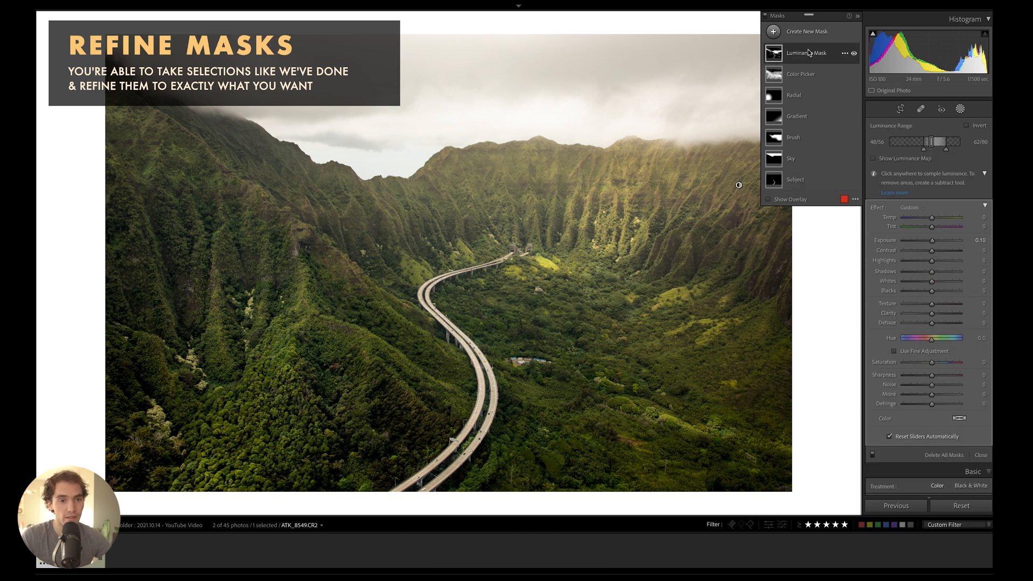
click(768, 199)
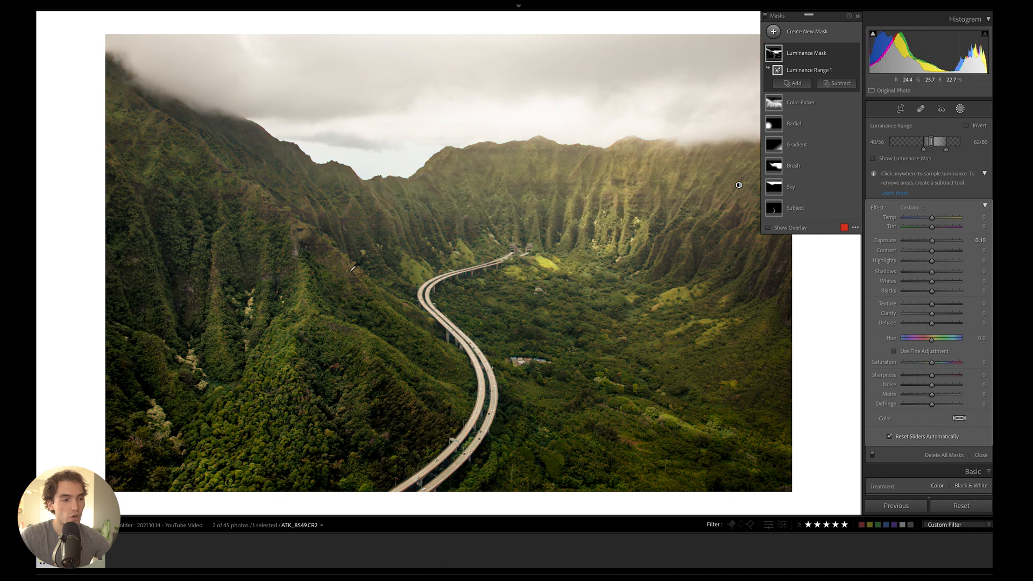
click(768, 227)
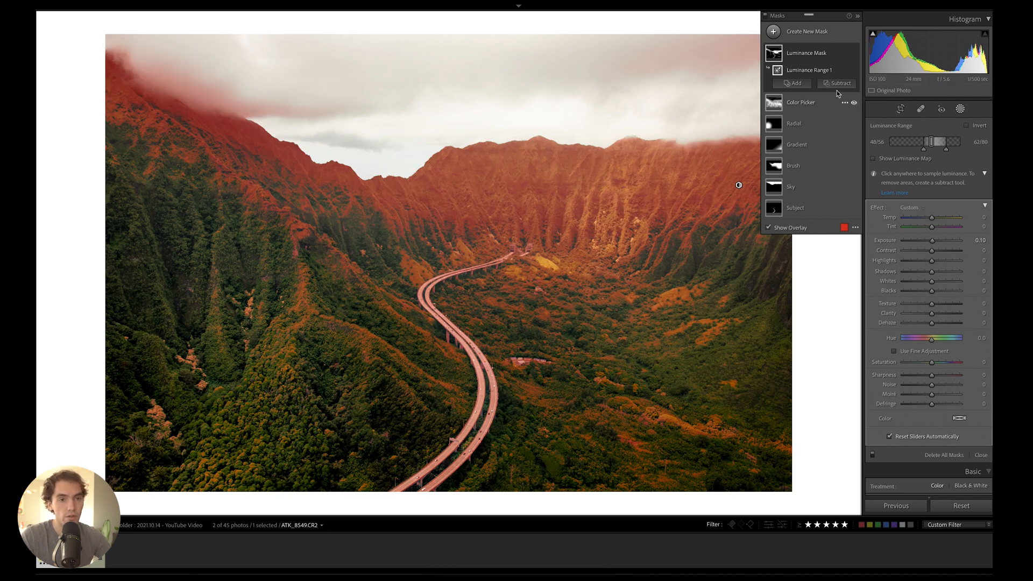
- Try a brush subtraction from the Luminance Mask, then delete the Brush 1 component
click(836, 83)
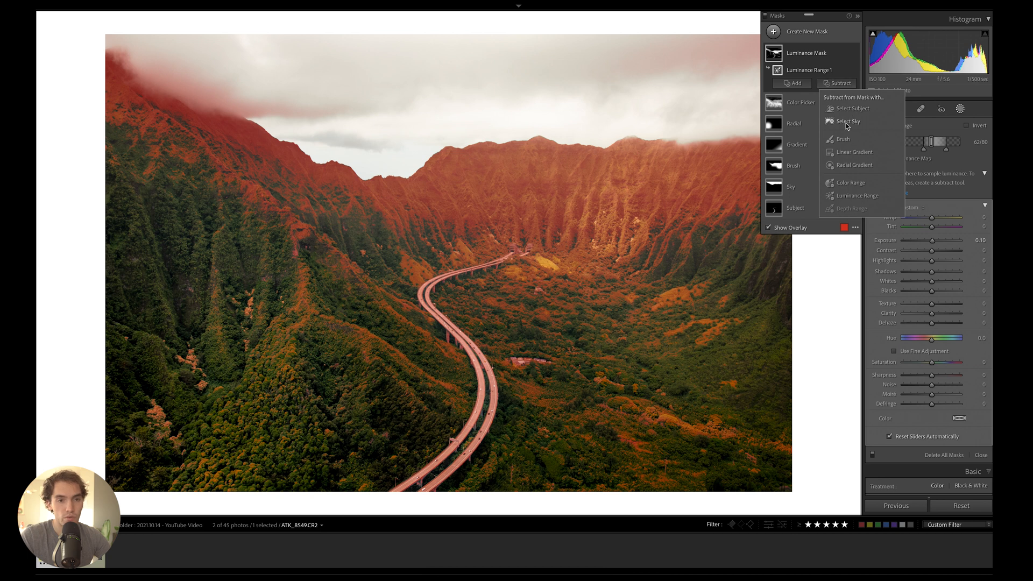
click(841, 139)
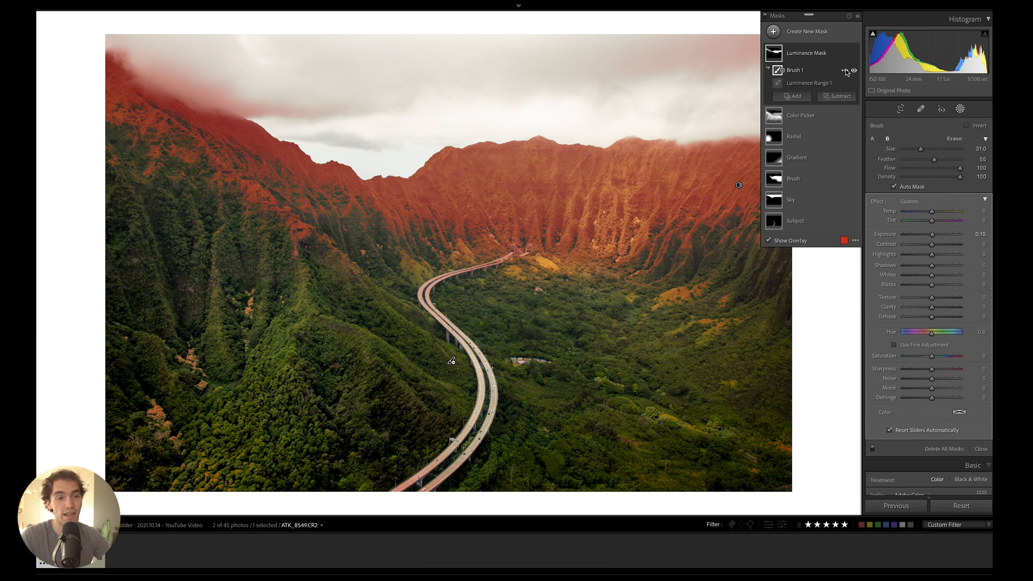
click(845, 71)
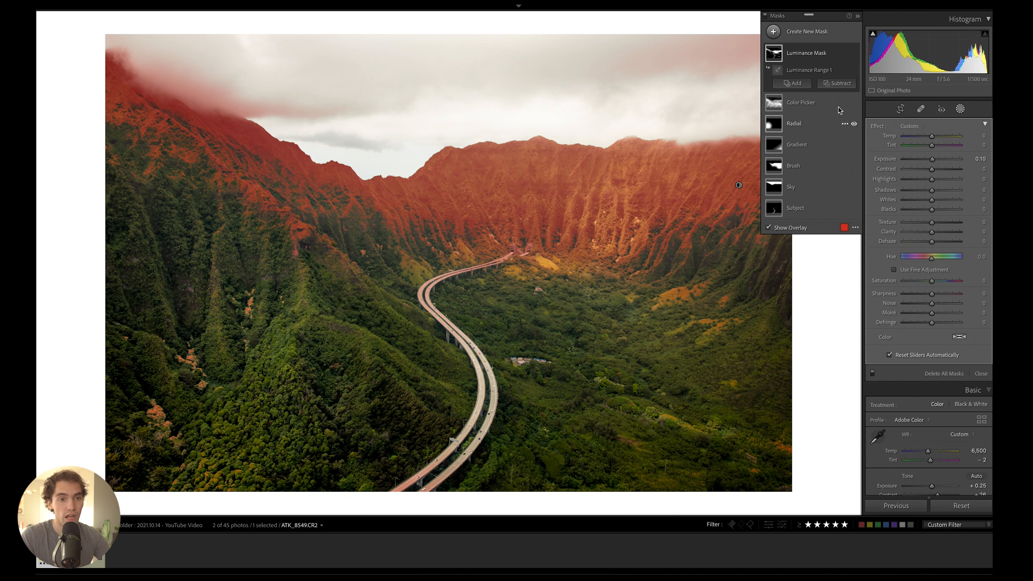
- Subtract a linear gradient from the Luminance Mask to exclude the lower valley and road
click(838, 83)
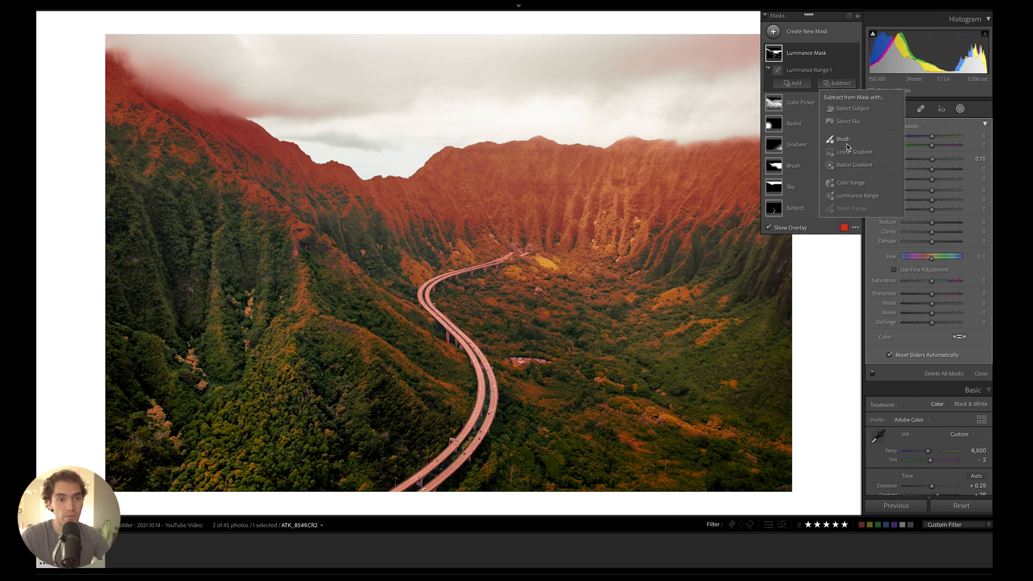
click(854, 152)
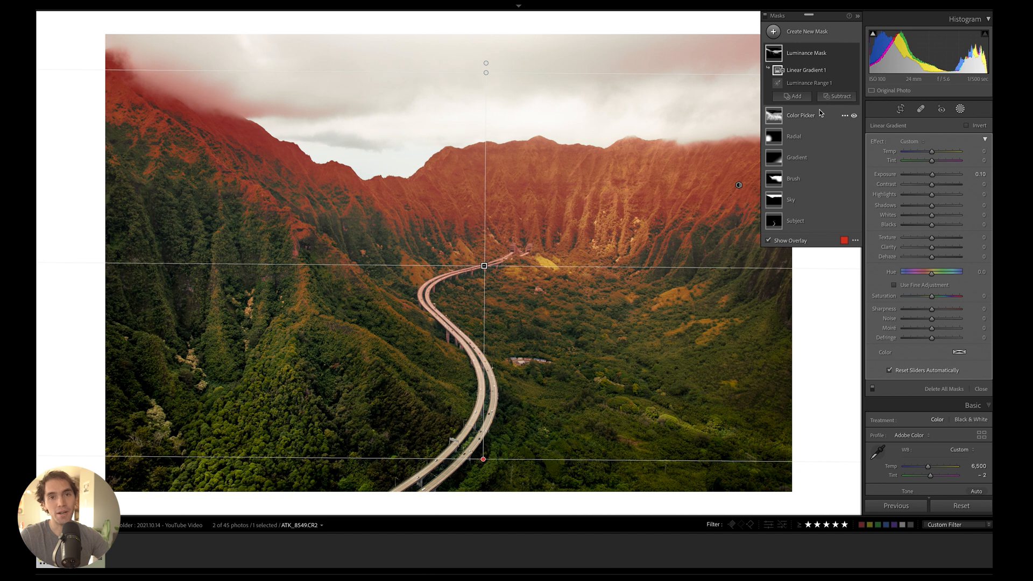
click(981, 388)
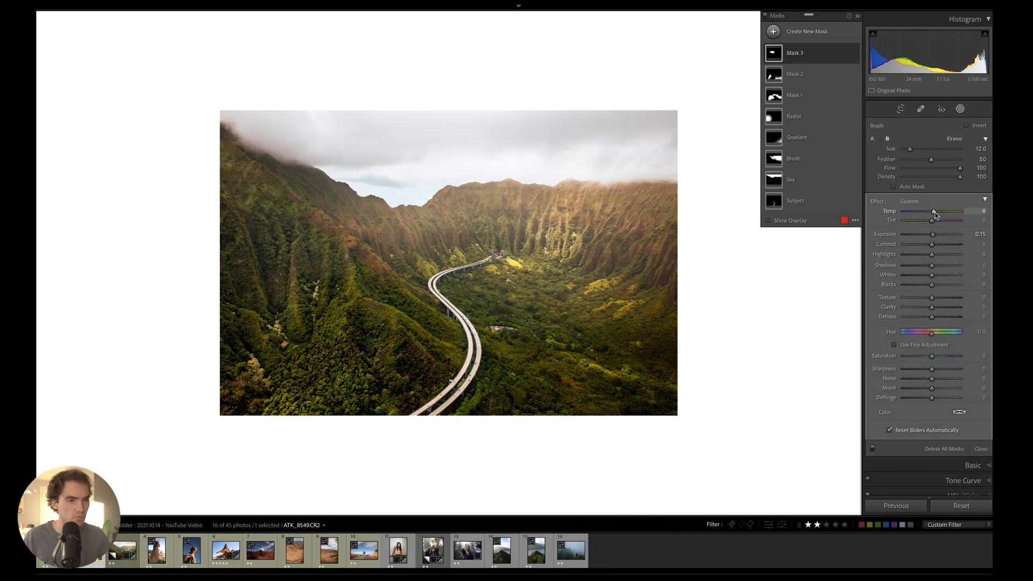
- Add the remaining numbered masks, toggle all masks off to compare, and select a gradient mask
click(981, 449)
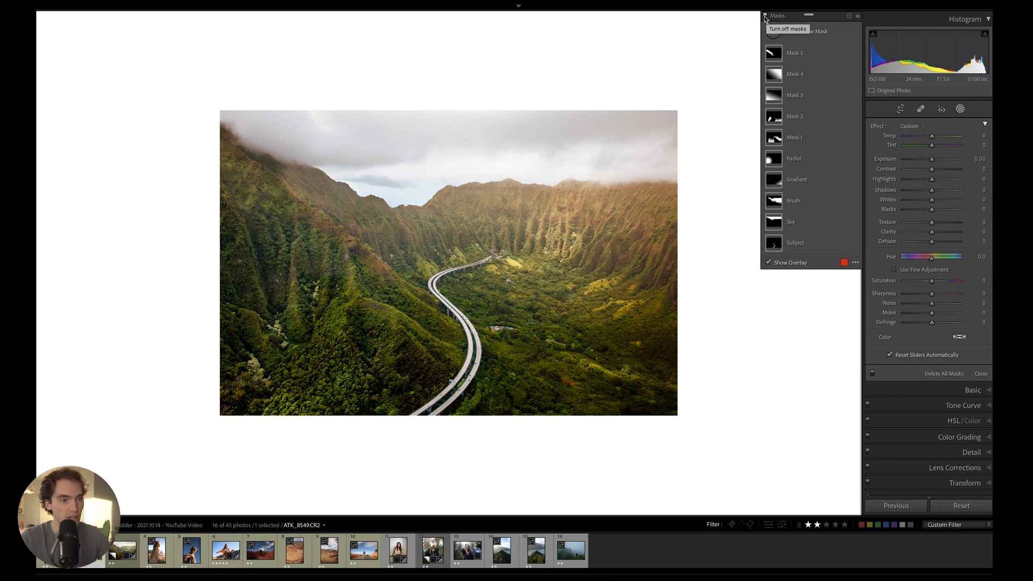
click(766, 16)
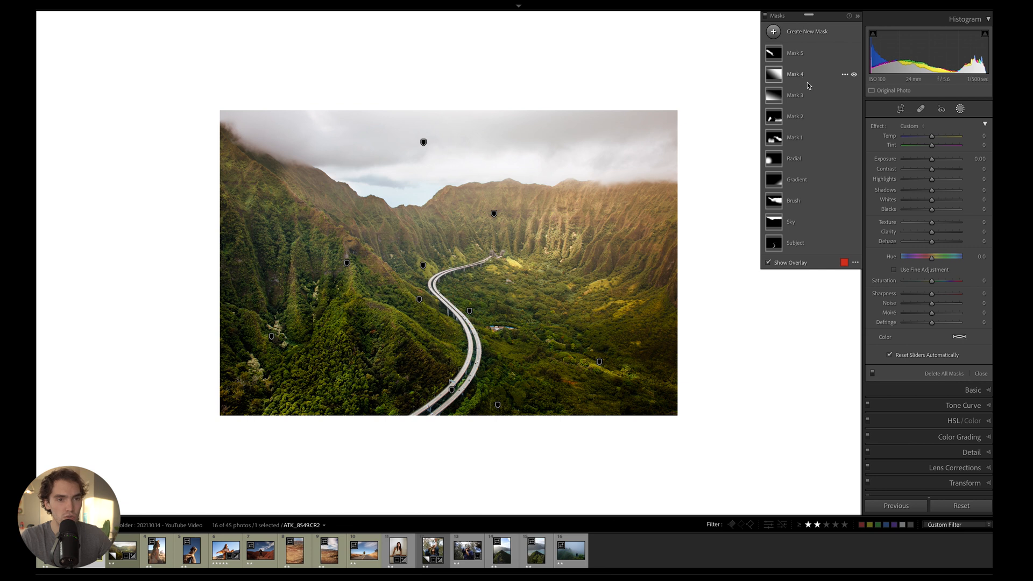
click(795, 94)
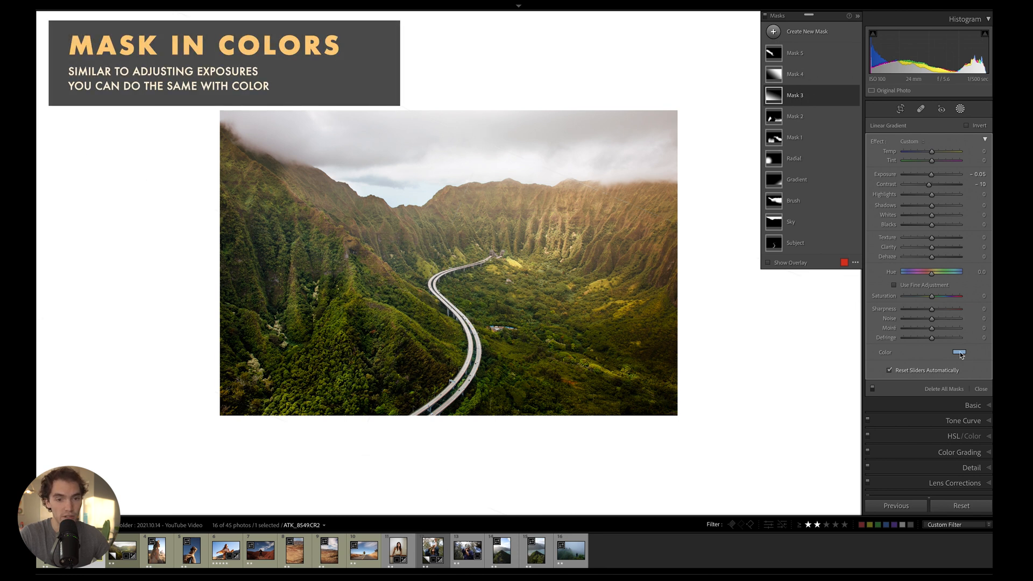
- Give Mask 4's linear gradient a warm beige colour tint and toggle Mask 3 to compare
click(958, 351)
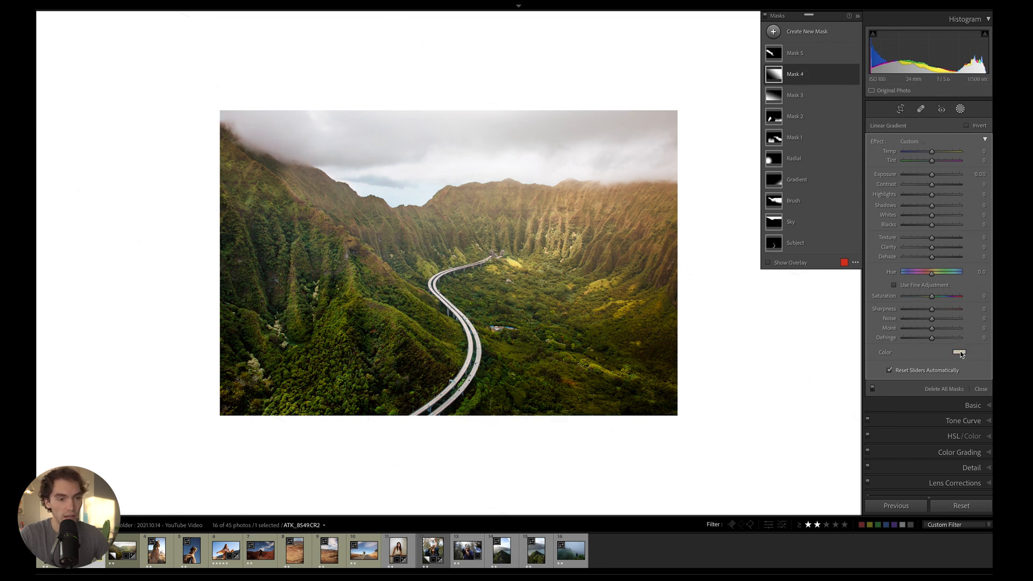
click(958, 351)
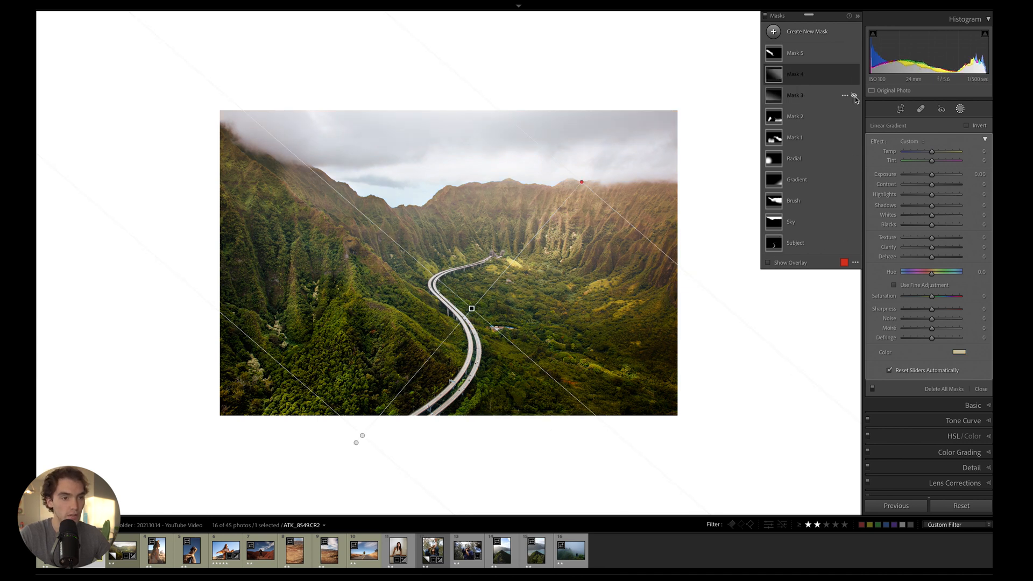
click(855, 96)
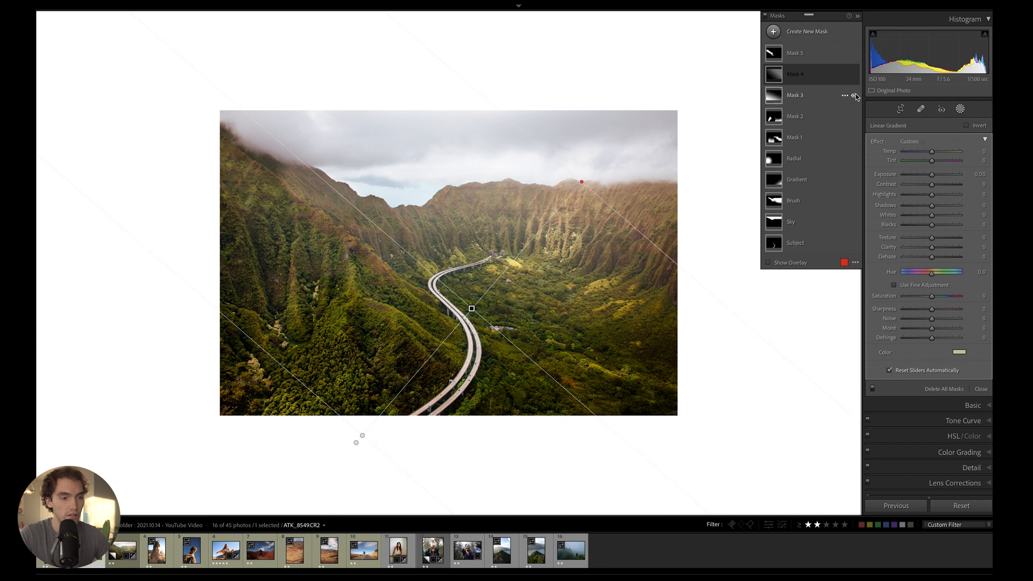